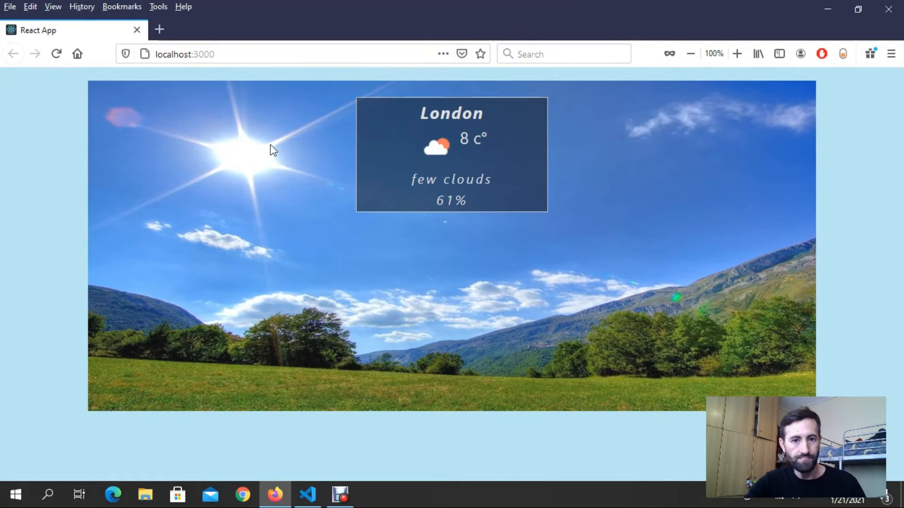
mouse_move(564, 289)
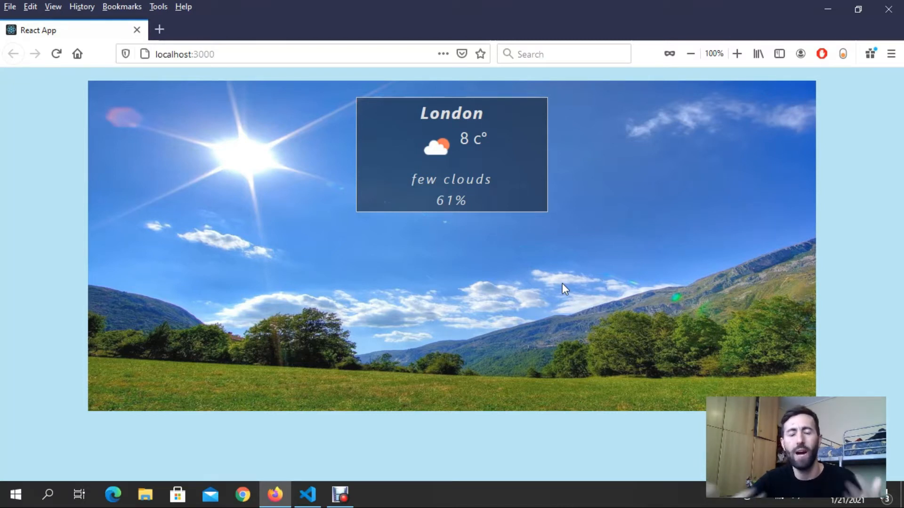
mouse_move(363, 285)
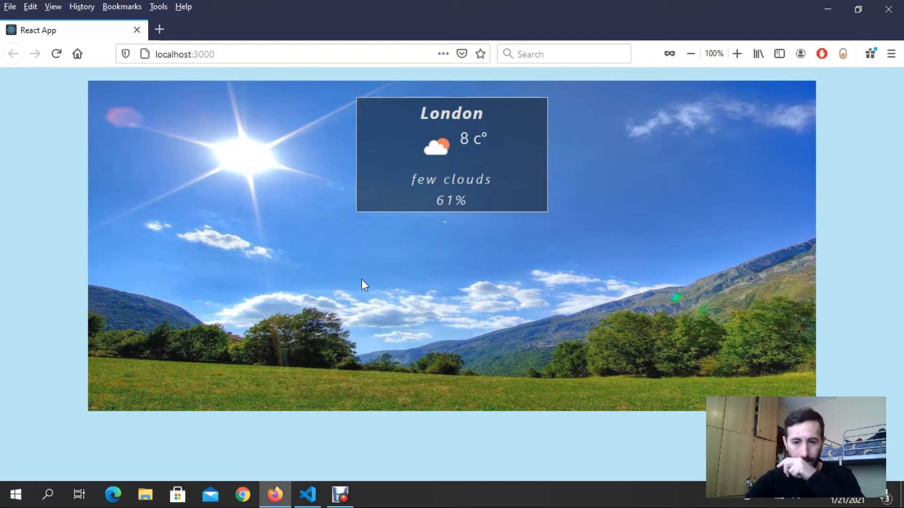
mouse_move(132, 194)
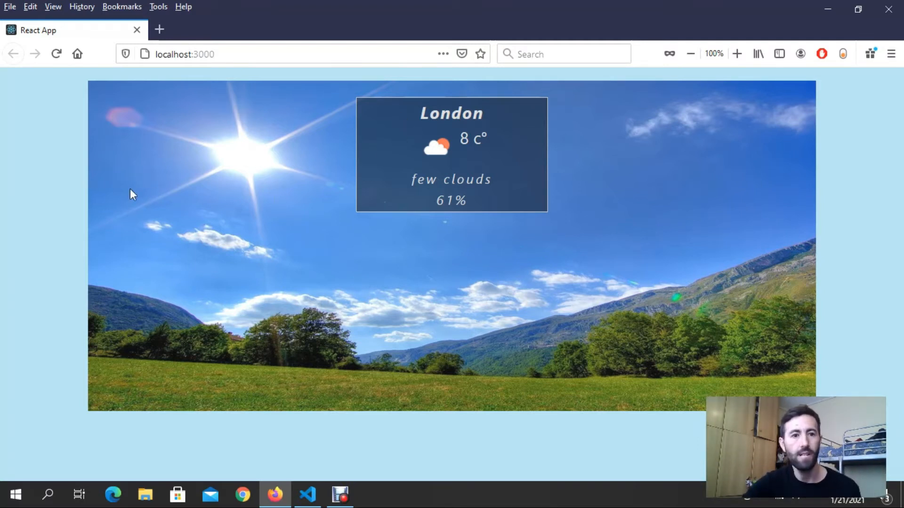
mouse_move(241, 237)
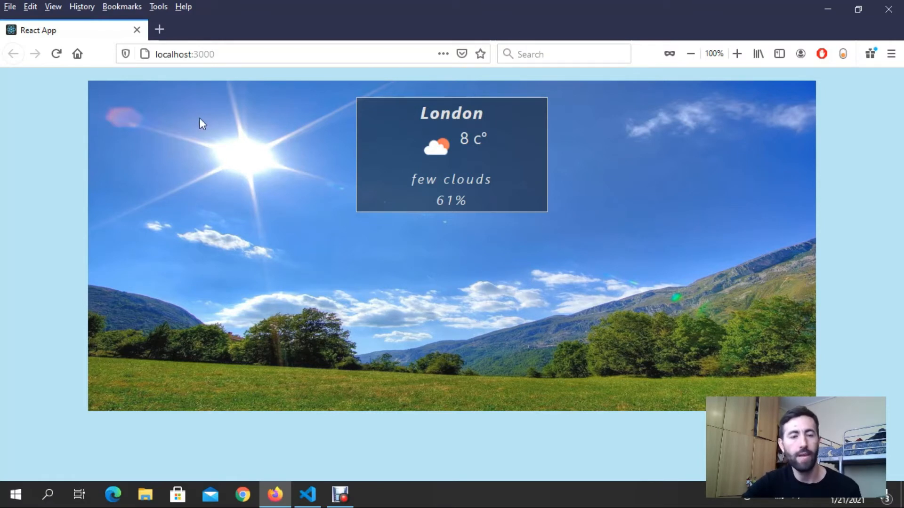
mouse_move(602, 113)
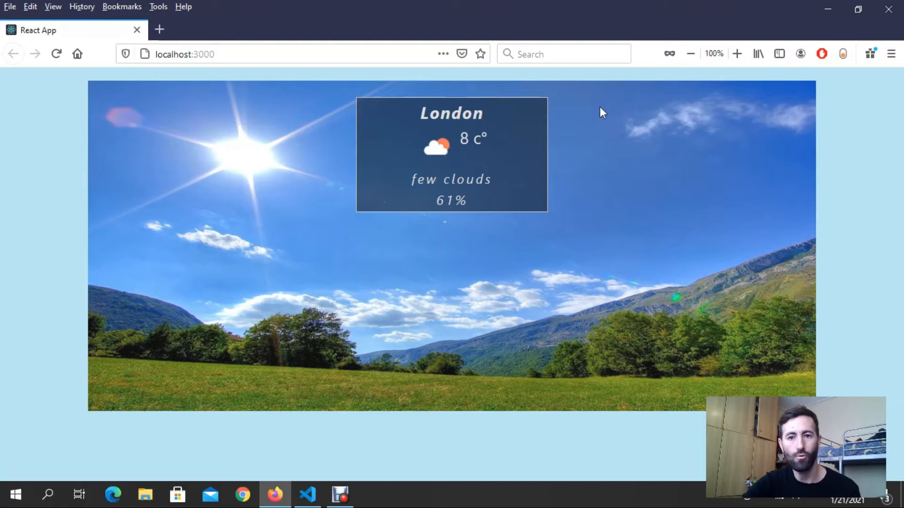
mouse_move(441, 155)
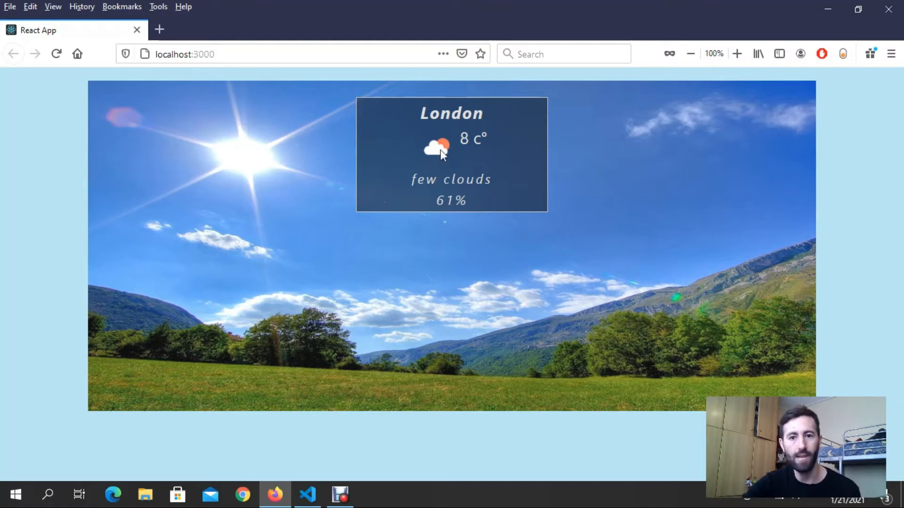
mouse_move(488, 121)
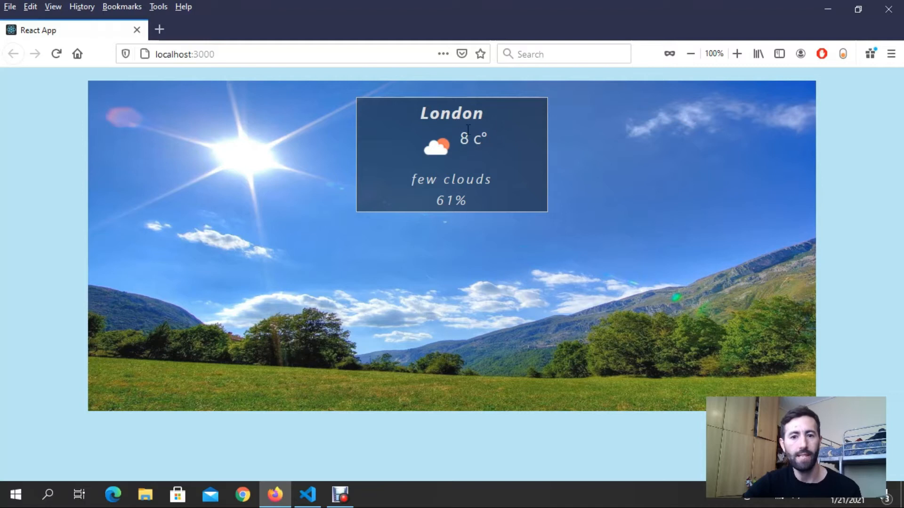
mouse_move(424, 182)
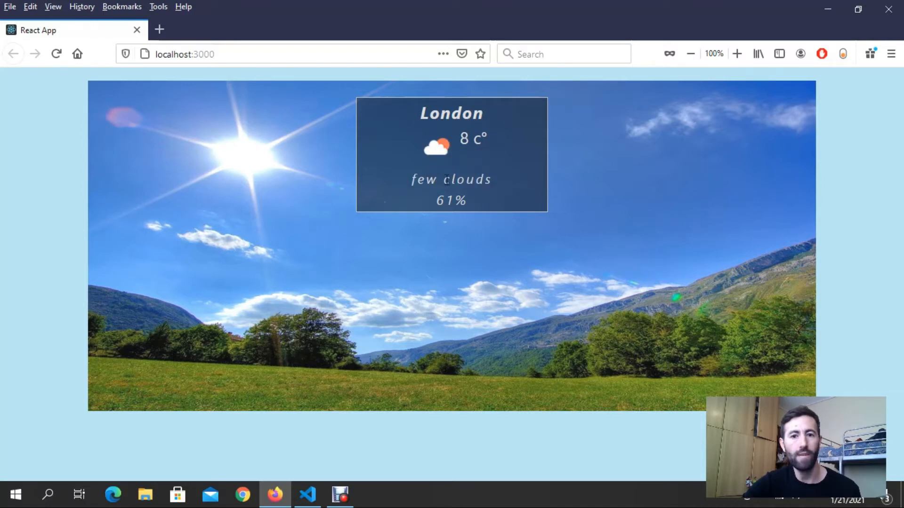
mouse_move(437, 205)
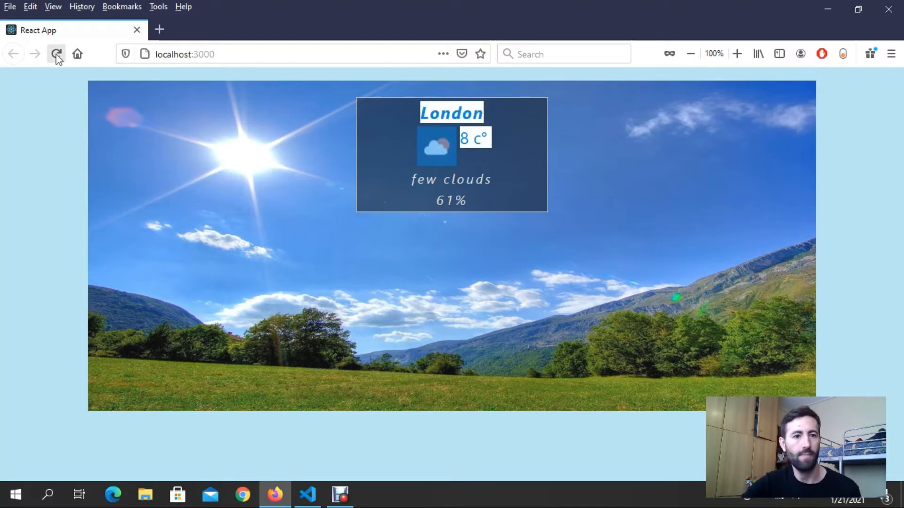
Reload the weather app to show Athens at 14 °C, clear sky, 51%, then select the search box.
left_click(56, 53)
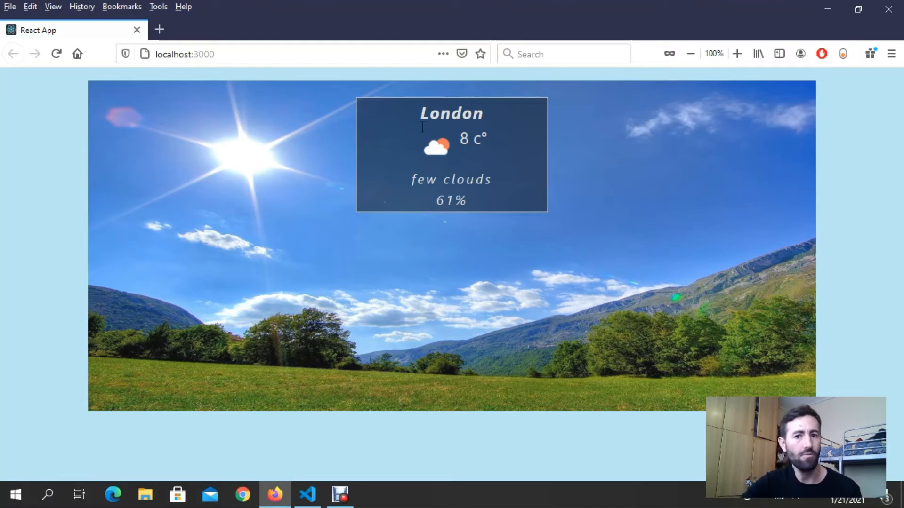
mouse_move(436, 226)
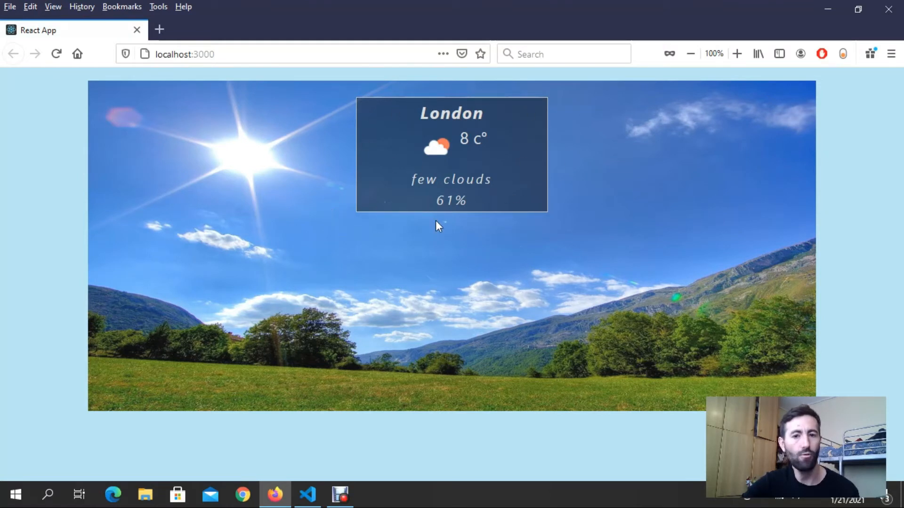
mouse_move(454, 267)
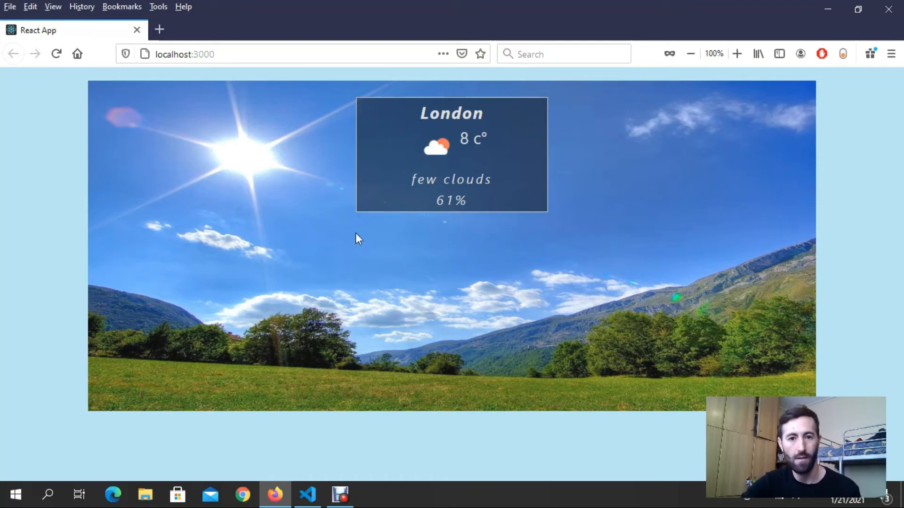
mouse_move(329, 113)
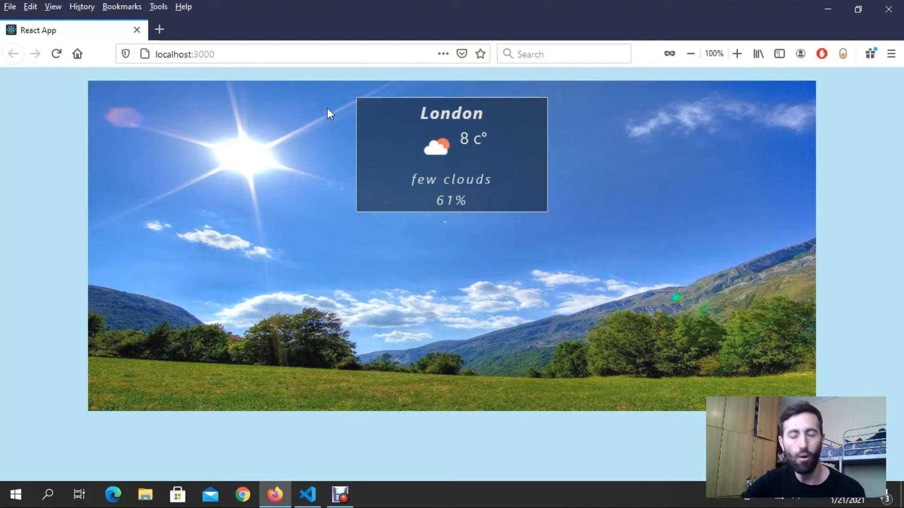
mouse_move(498, 255)
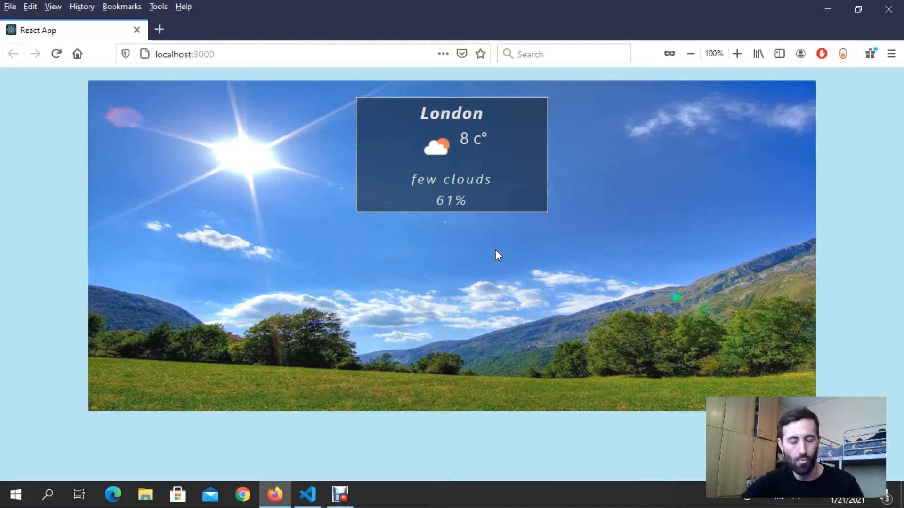
mouse_move(386, 278)
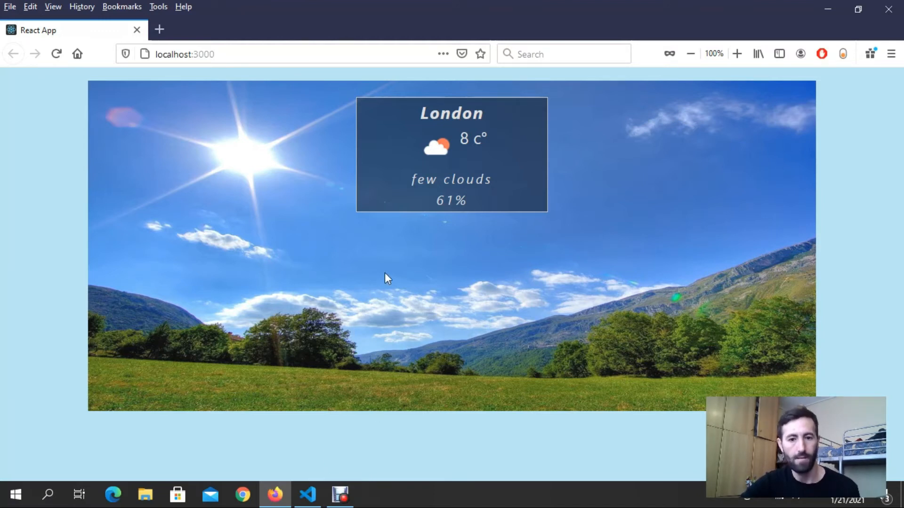
mouse_move(378, 236)
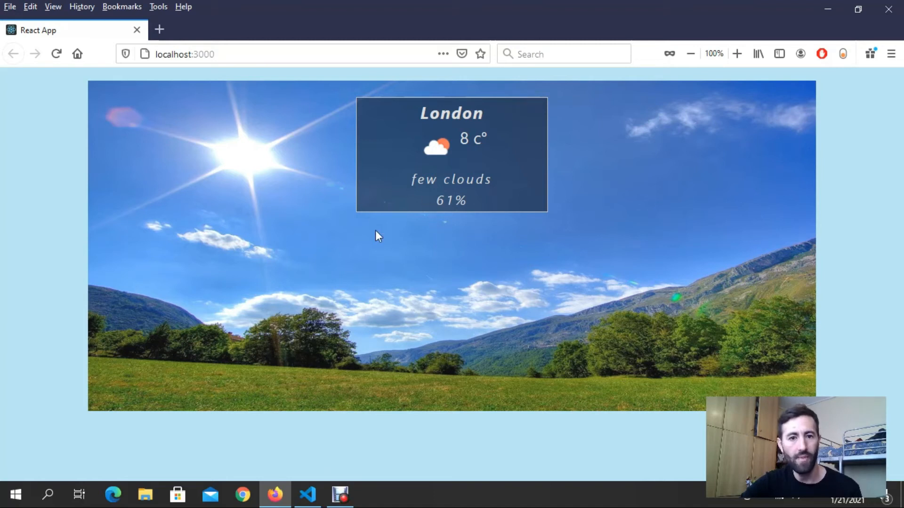
mouse_move(452, 291)
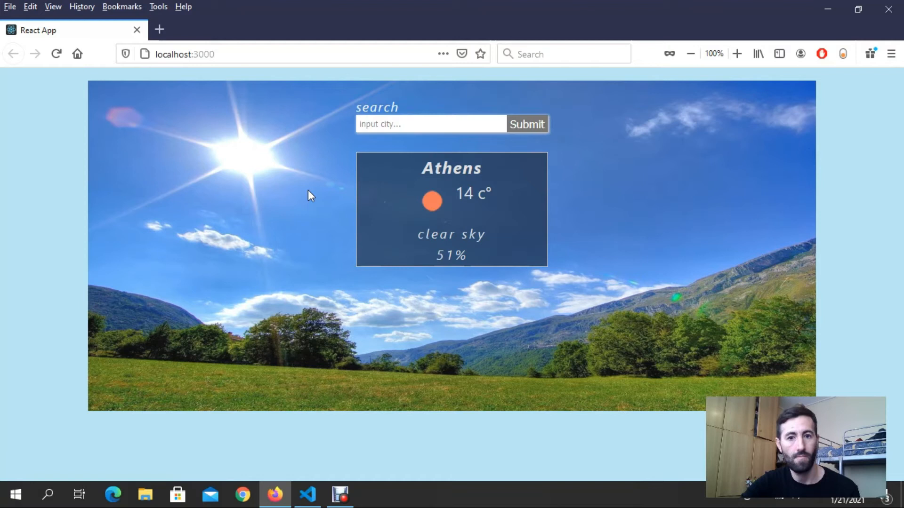
mouse_move(262, 200)
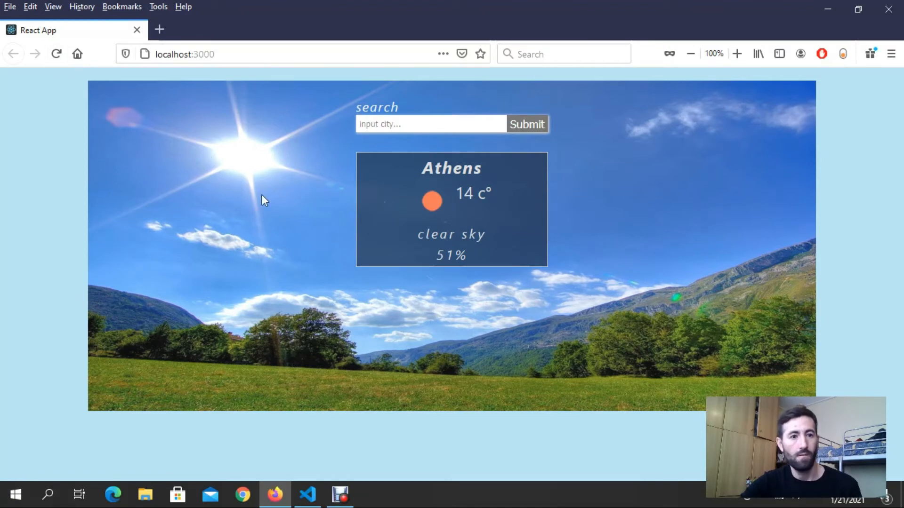
mouse_move(578, 263)
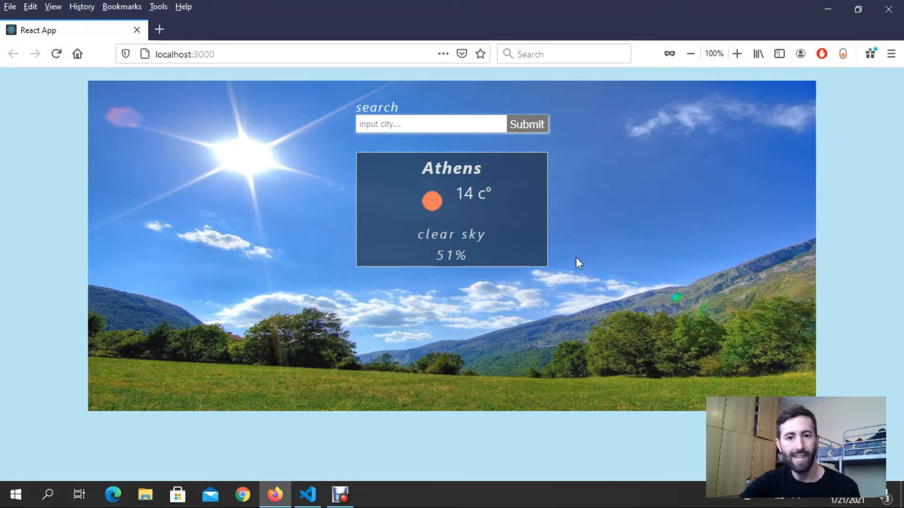
mouse_move(288, 227)
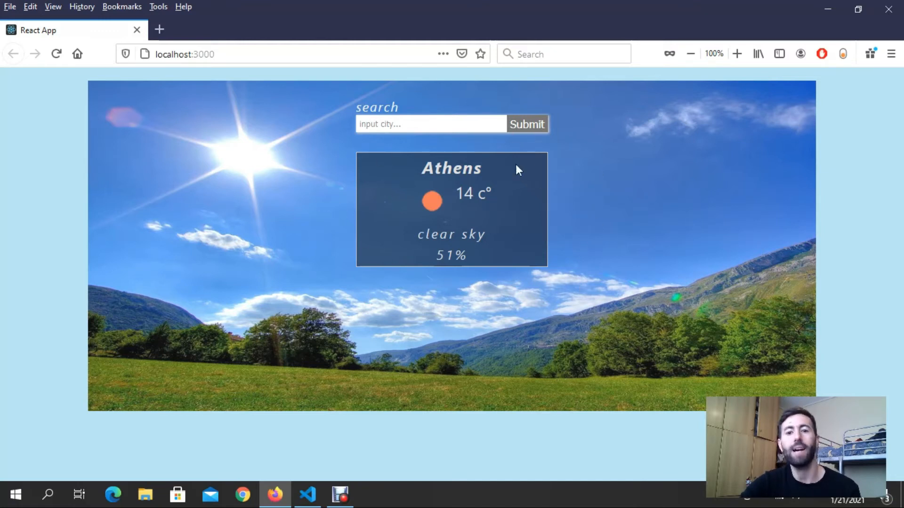
mouse_move(260, 137)
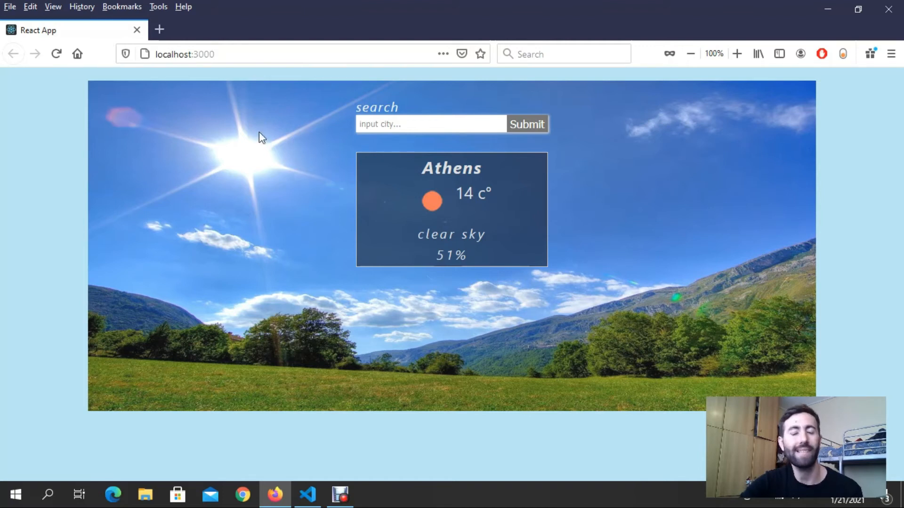
mouse_move(226, 169)
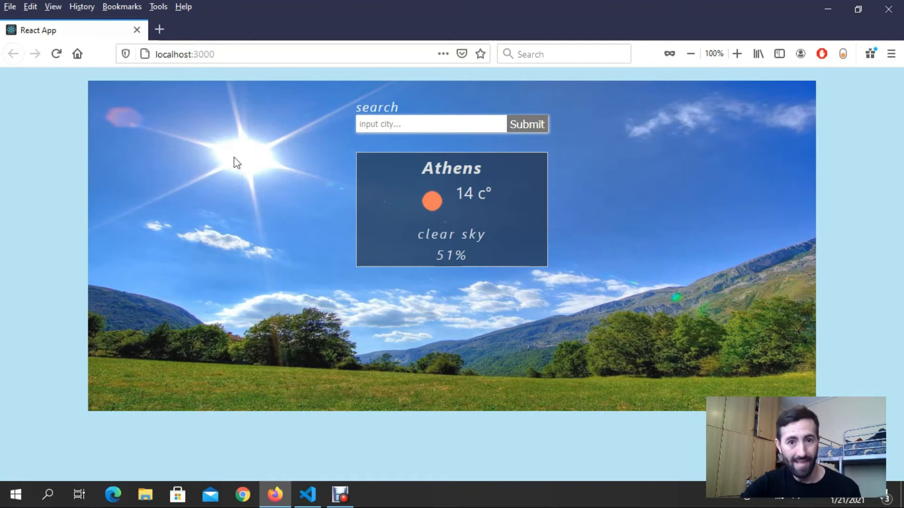
mouse_move(473, 256)
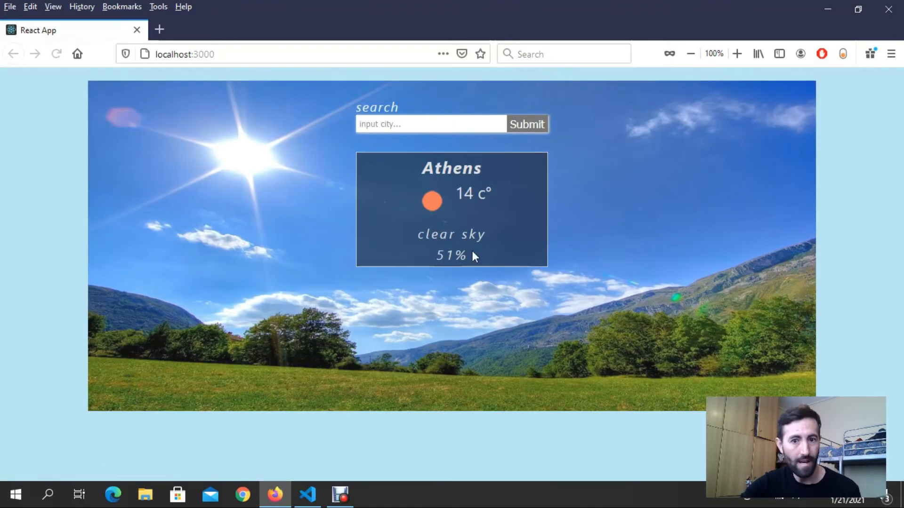
mouse_move(161, 177)
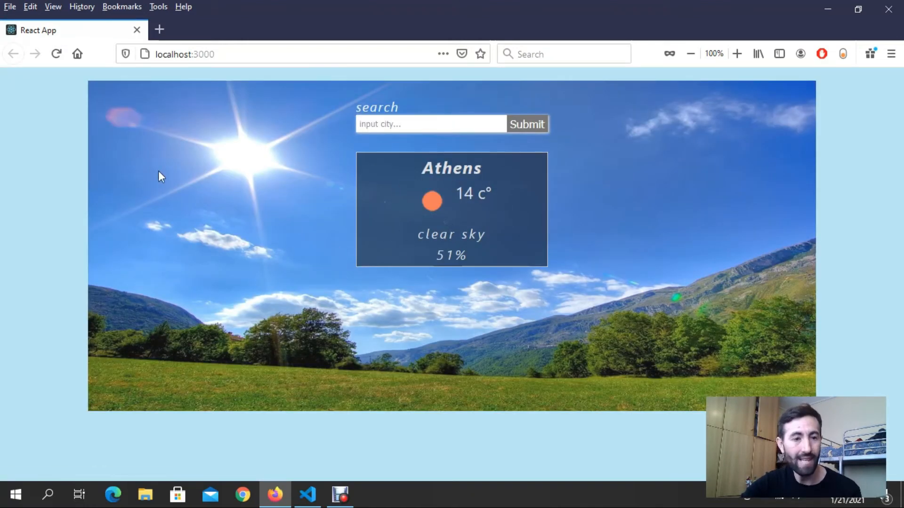
left_click(429, 124)
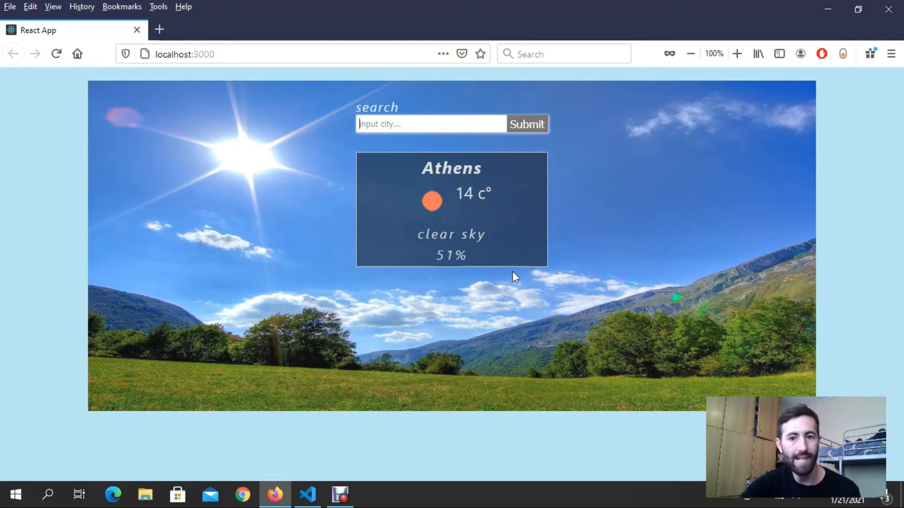
Search 'paris' then 'oslo', ending on Oslo at 3 °C with light rain.
left_click(429, 123)
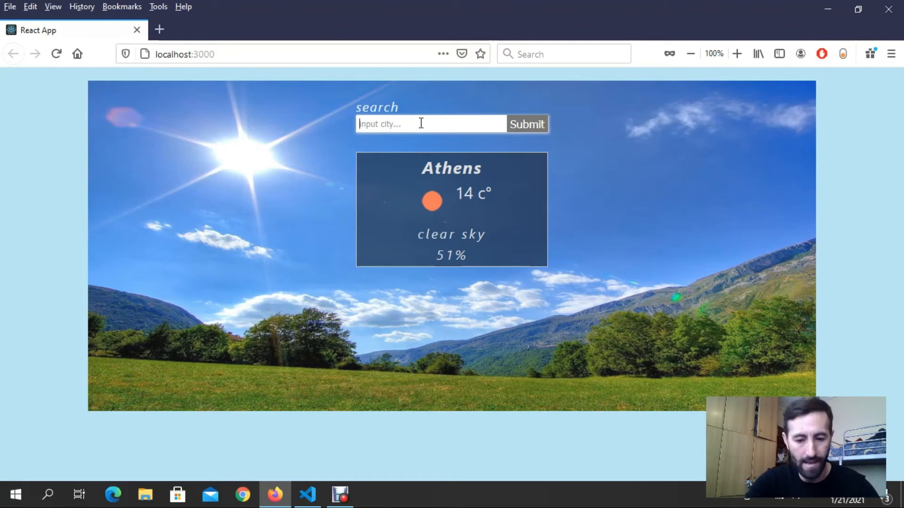
type("paris")
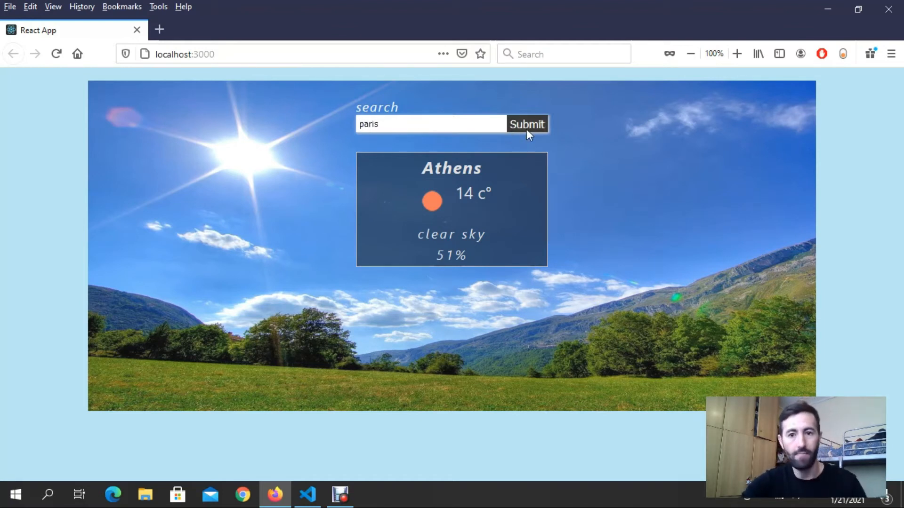
left_click(526, 123)
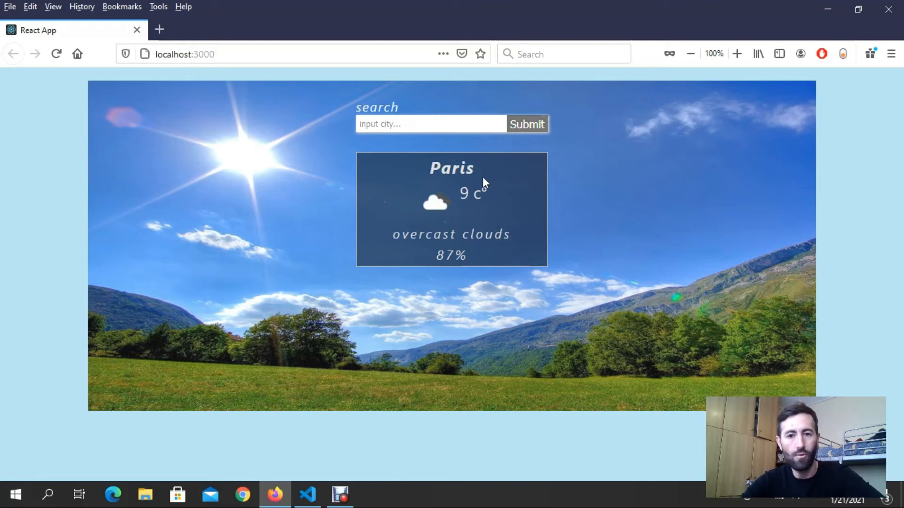
mouse_move(477, 231)
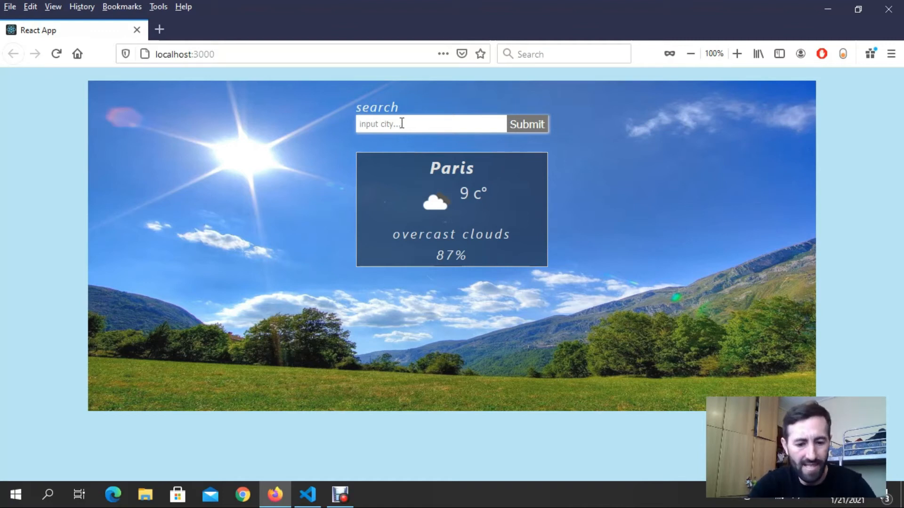
type("oslo")
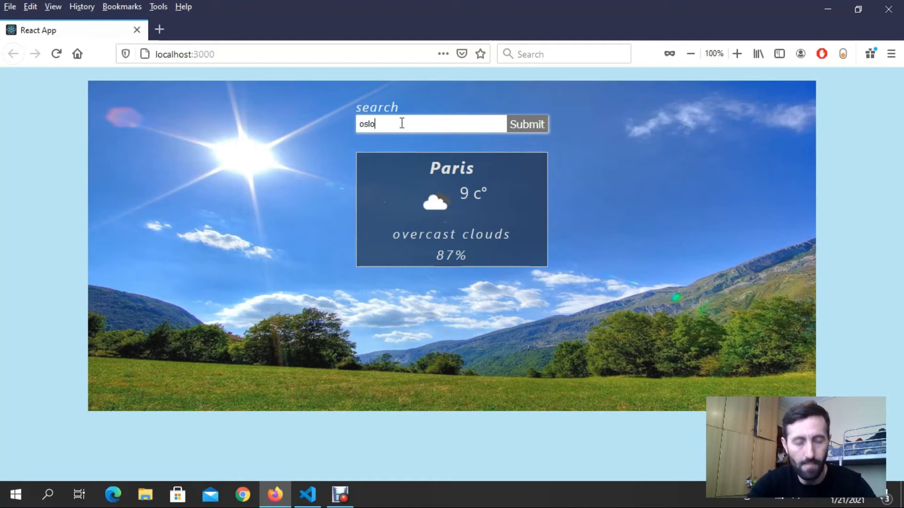
left_click(526, 124)
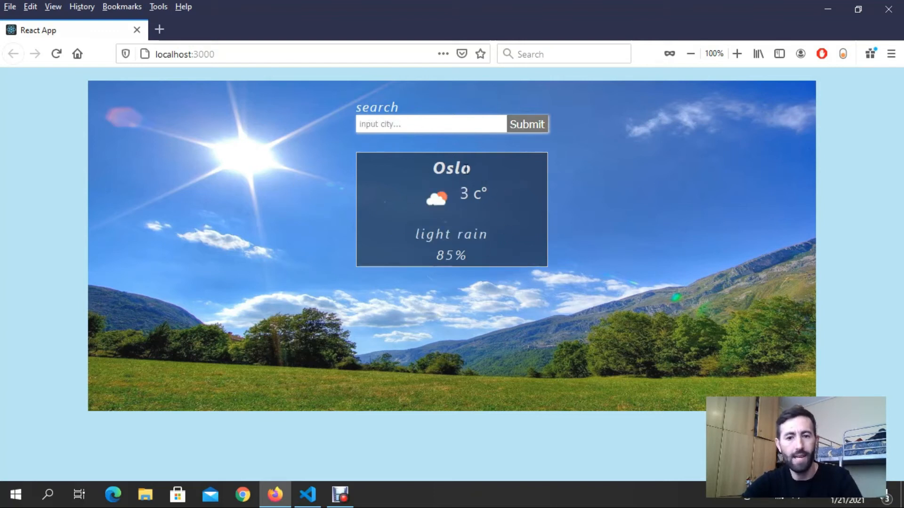
mouse_move(465, 168)
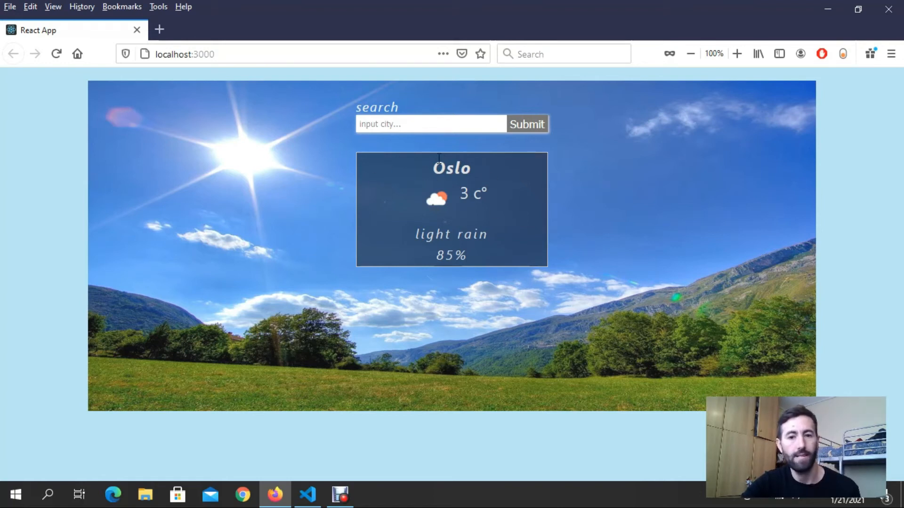
mouse_move(314, 169)
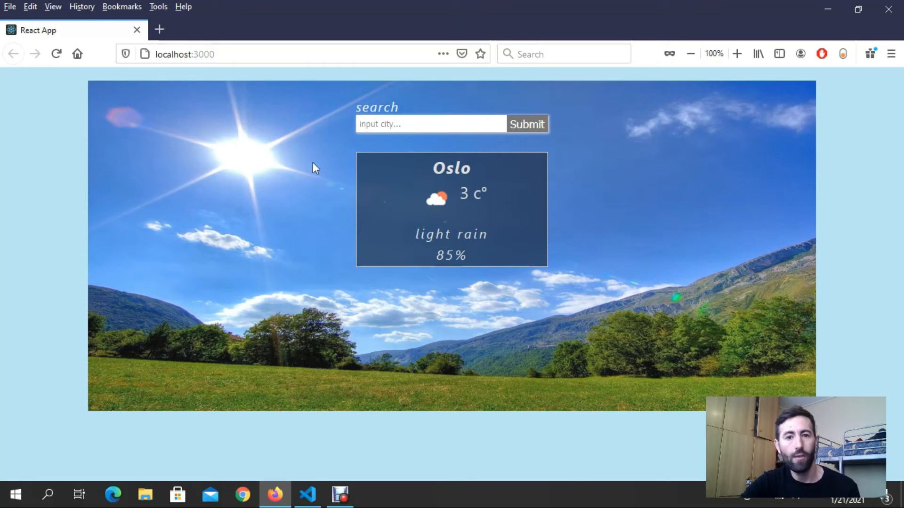
mouse_move(310, 160)
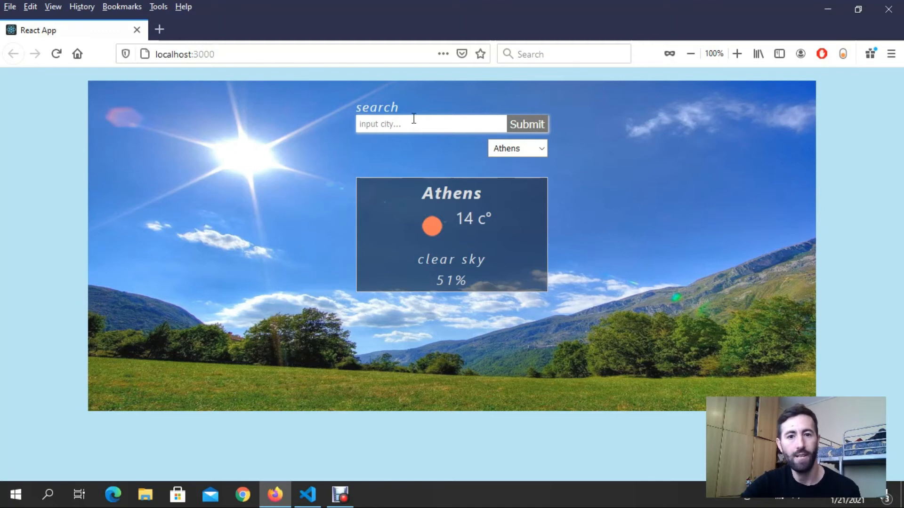
mouse_move(434, 254)
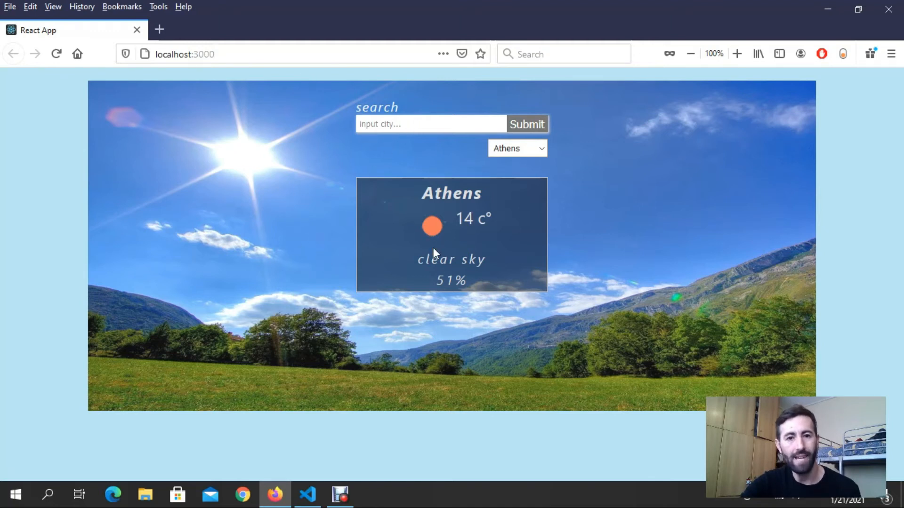
mouse_move(527, 123)
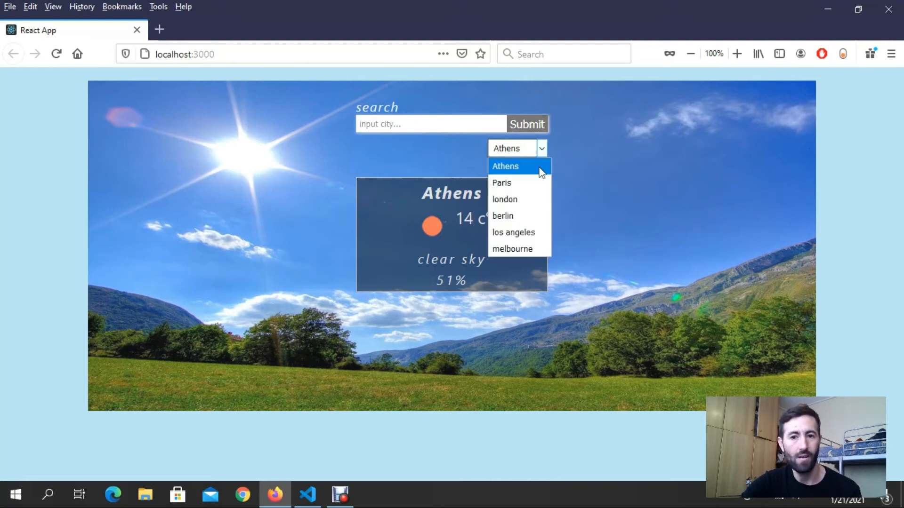
mouse_move(519, 199)
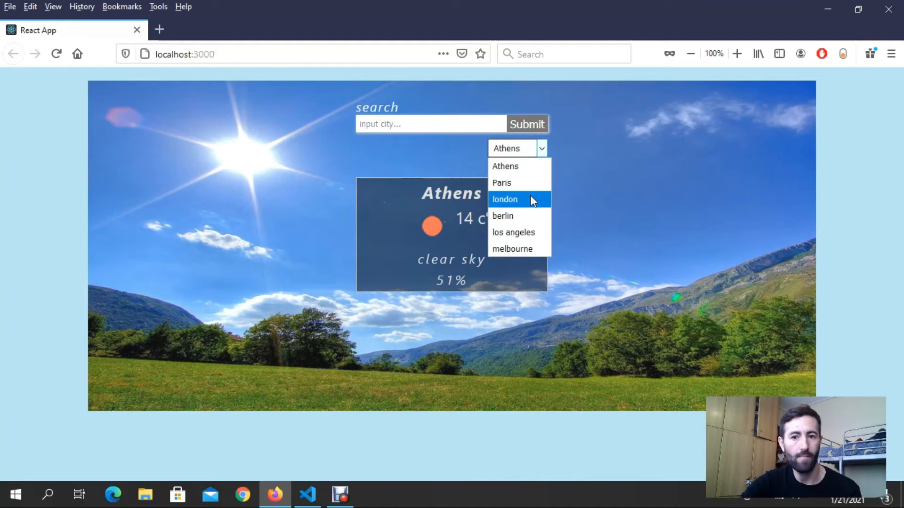
Reload the page and search 'londo' to show London's weather.
left_click(56, 54)
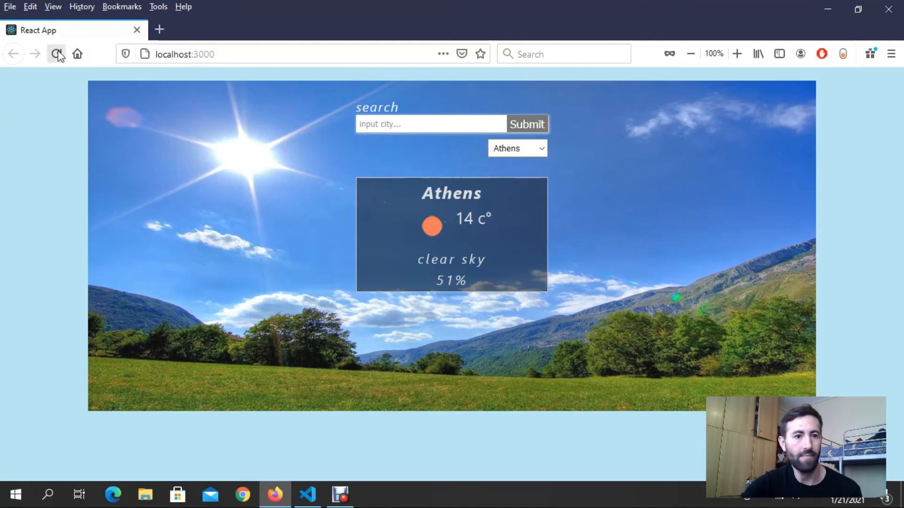
left_click(56, 53)
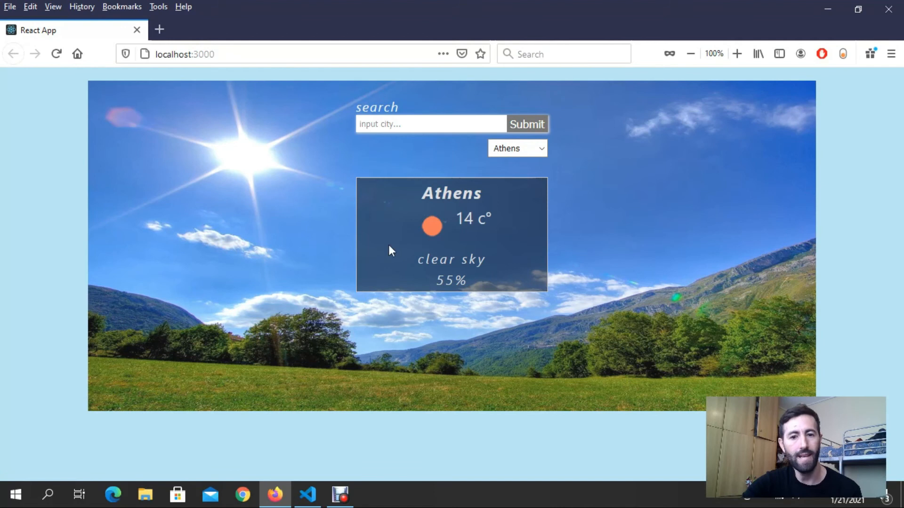
mouse_move(447, 219)
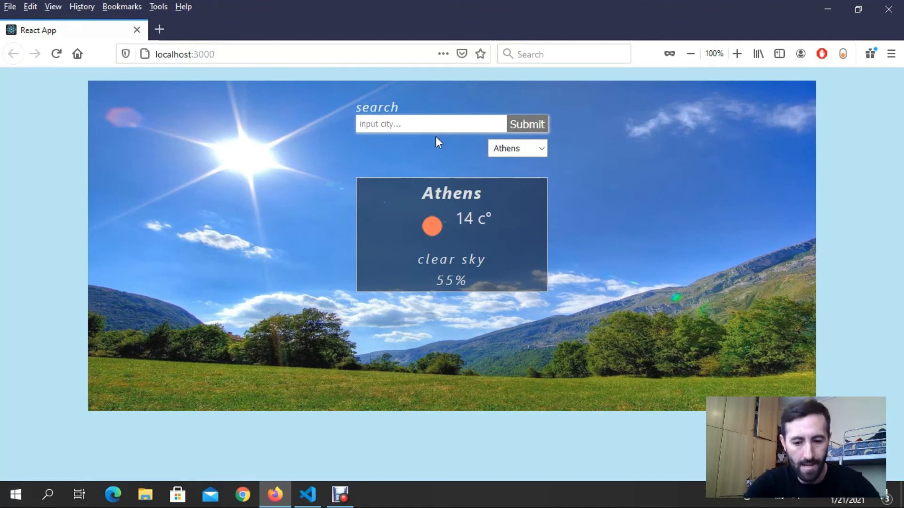
type("londo")
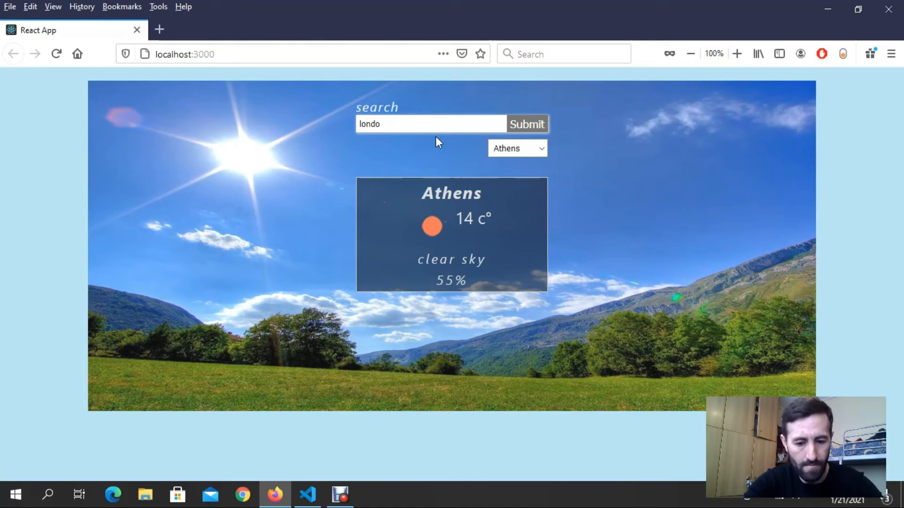
left_click(525, 124)
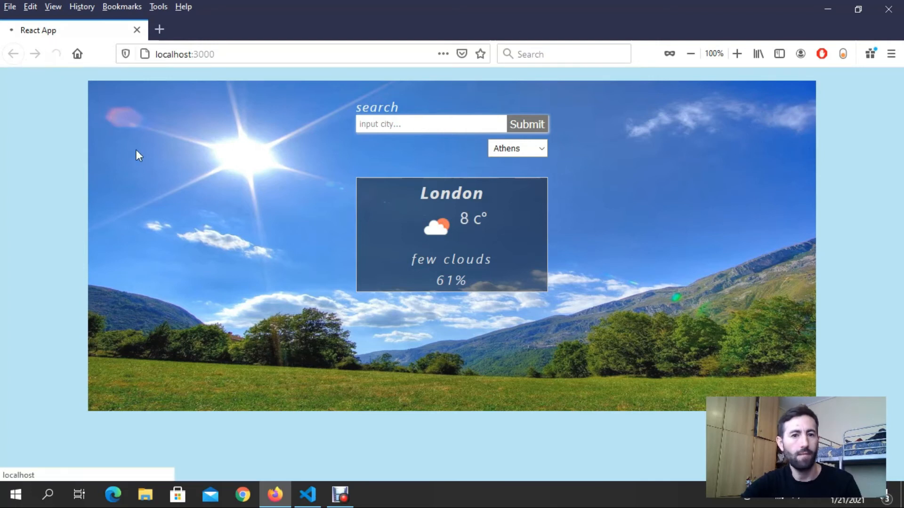
left_click(525, 124)
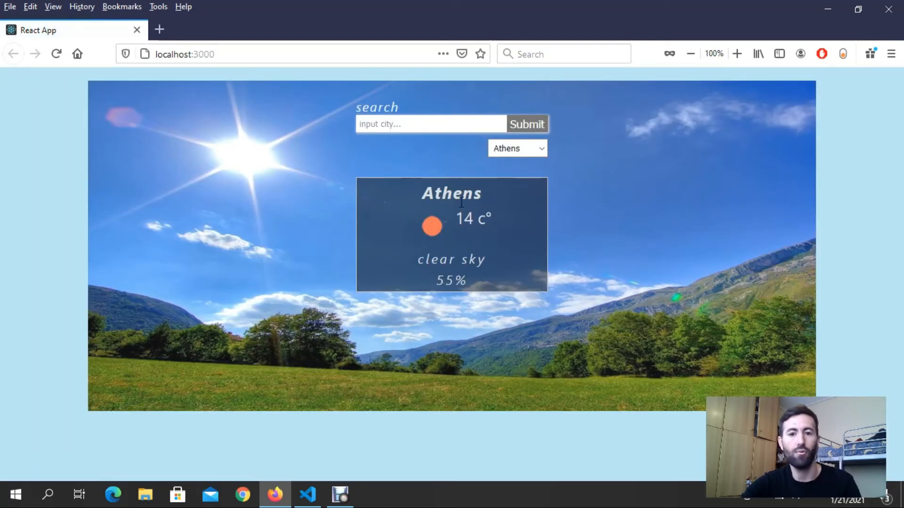
Pick Berlin, then Melbourne, then Paris from the city dropdown.
left_click(515, 148)
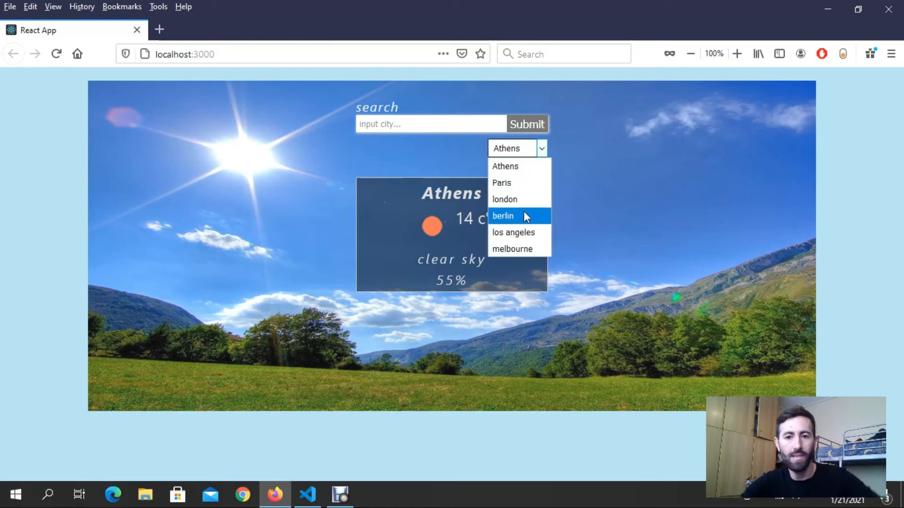
left_click(503, 215)
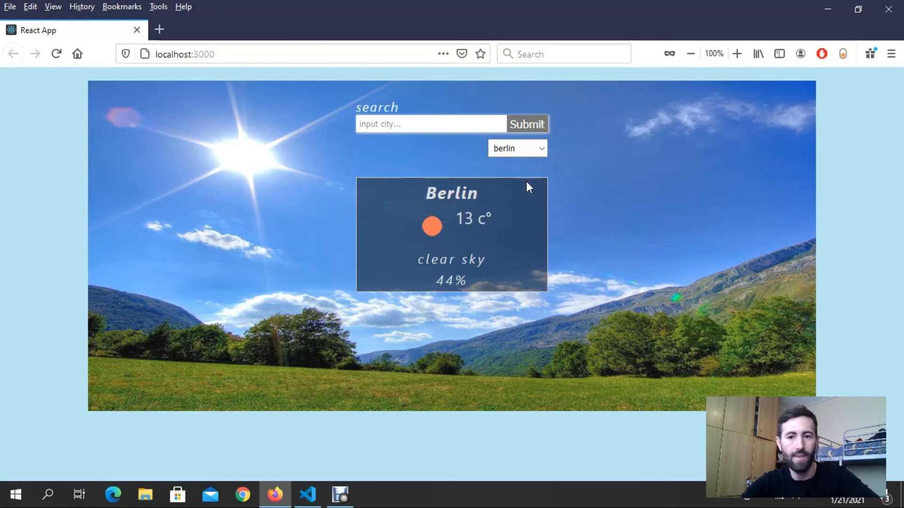
left_click(516, 148)
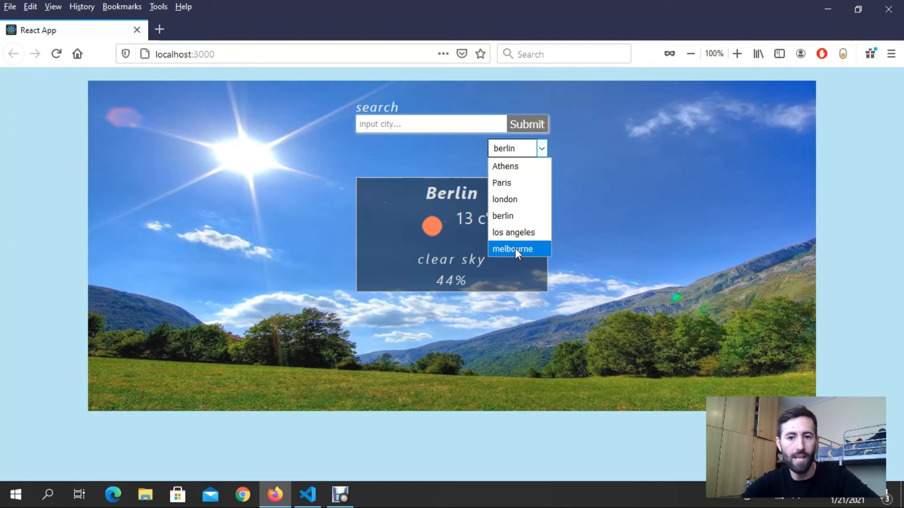
left_click(511, 249)
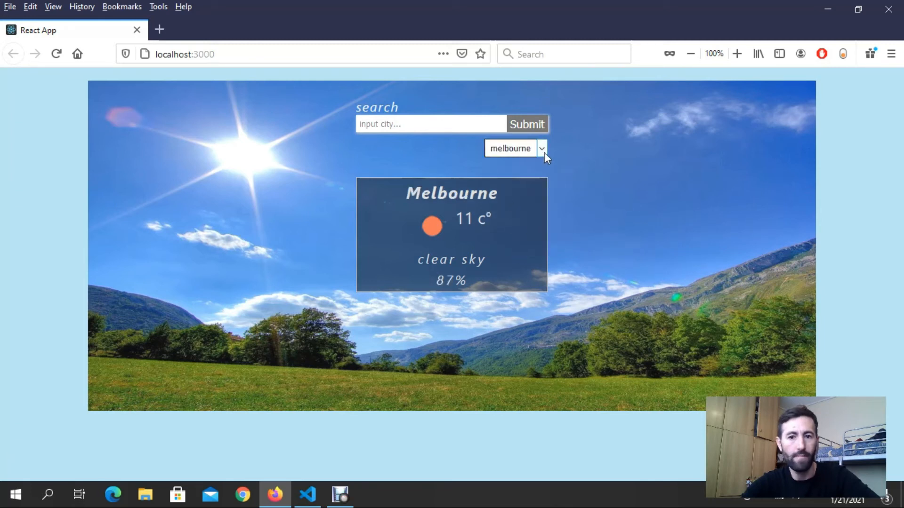
left_click(516, 148)
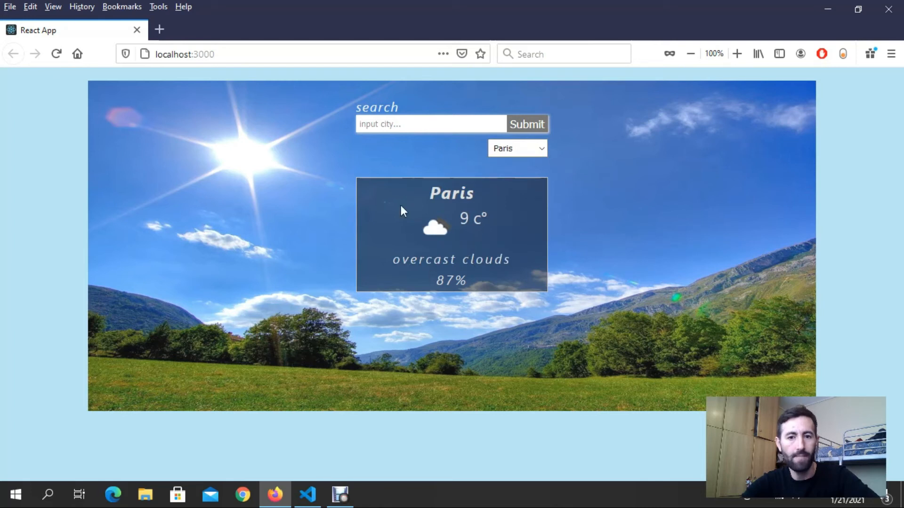
mouse_move(295, 185)
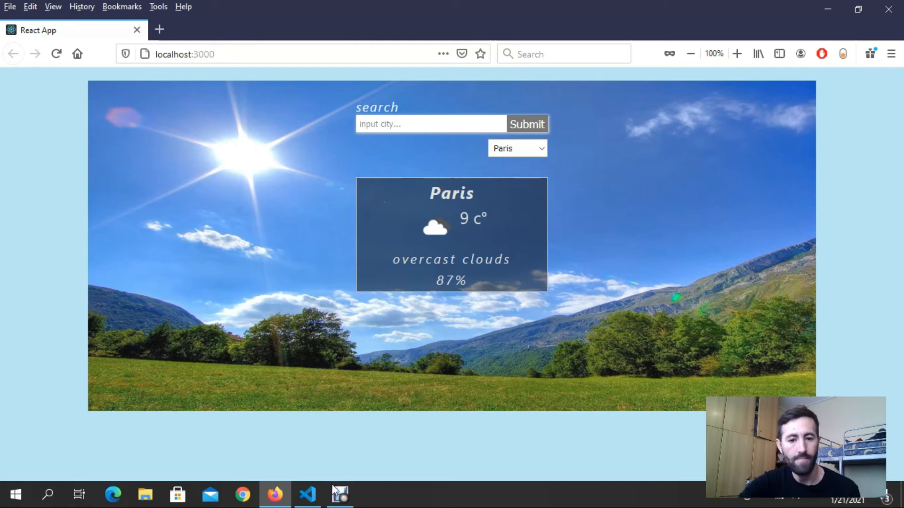
left_click(517, 148)
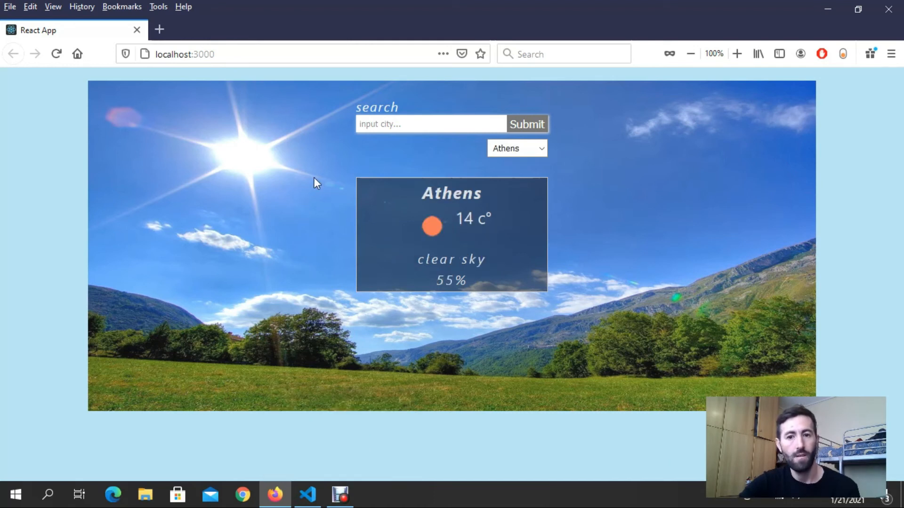
mouse_move(258, 193)
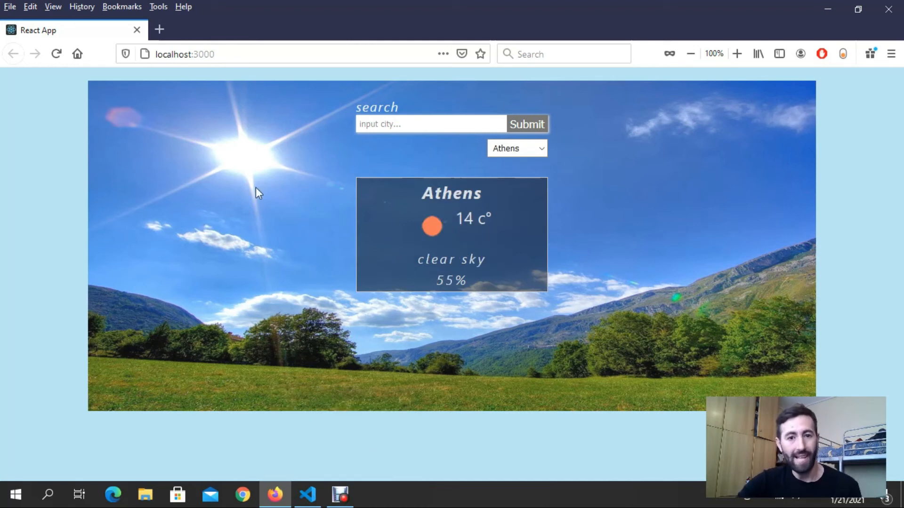
mouse_move(323, 236)
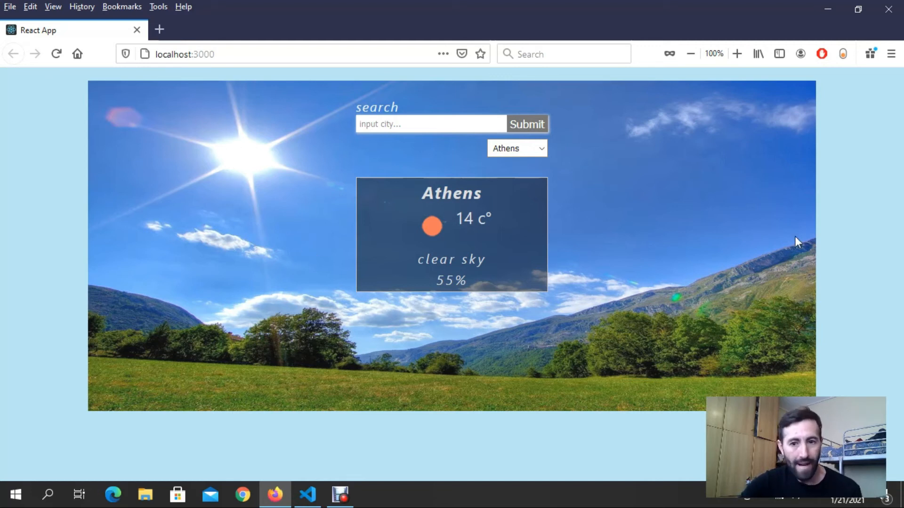
mouse_move(603, 131)
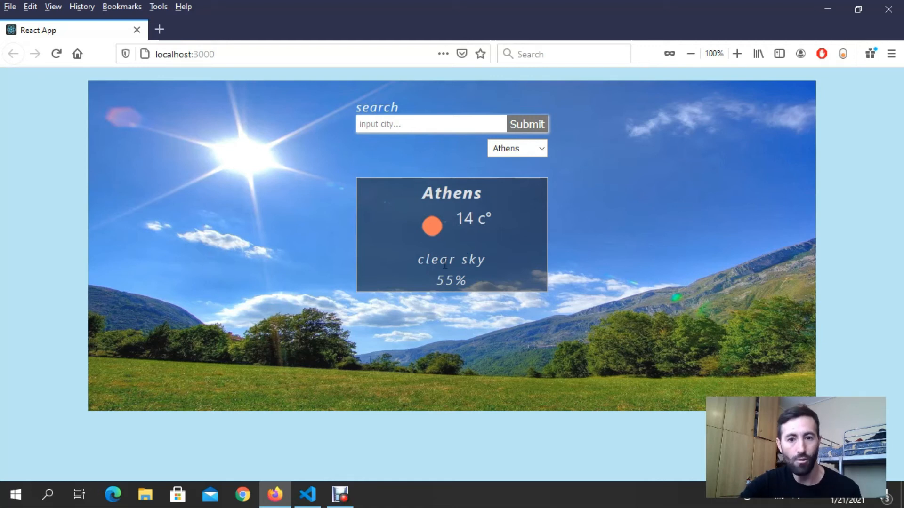
mouse_move(450, 239)
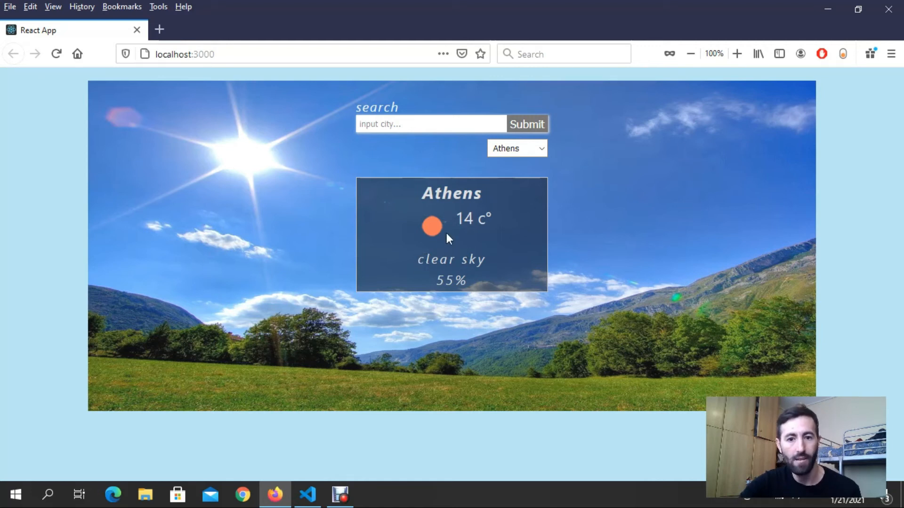
mouse_move(465, 238)
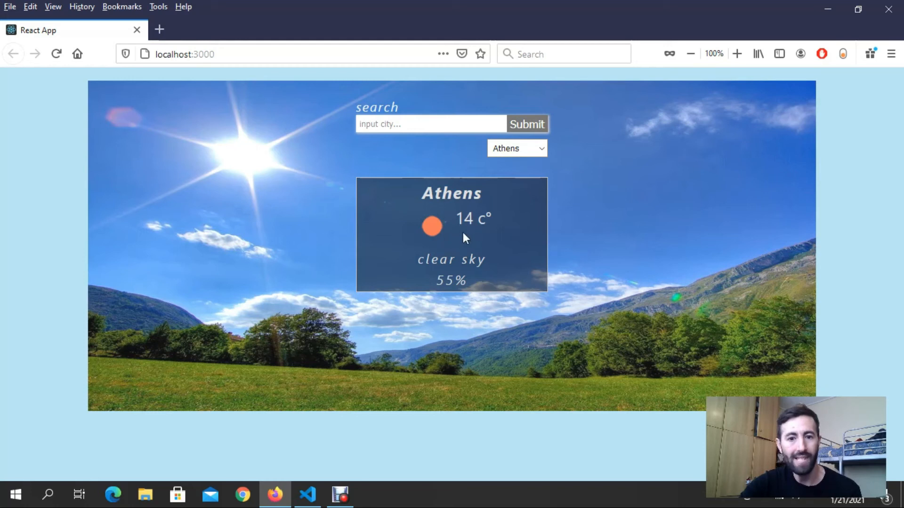
mouse_move(449, 226)
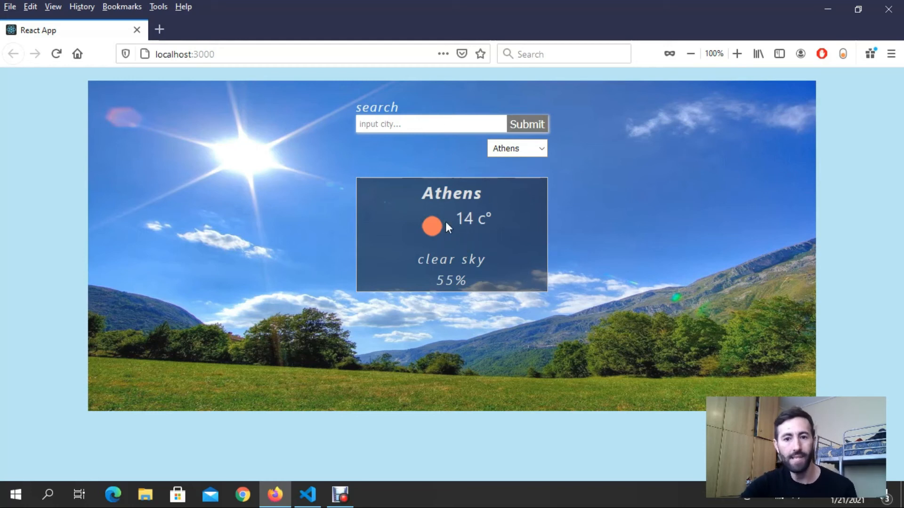
mouse_move(438, 252)
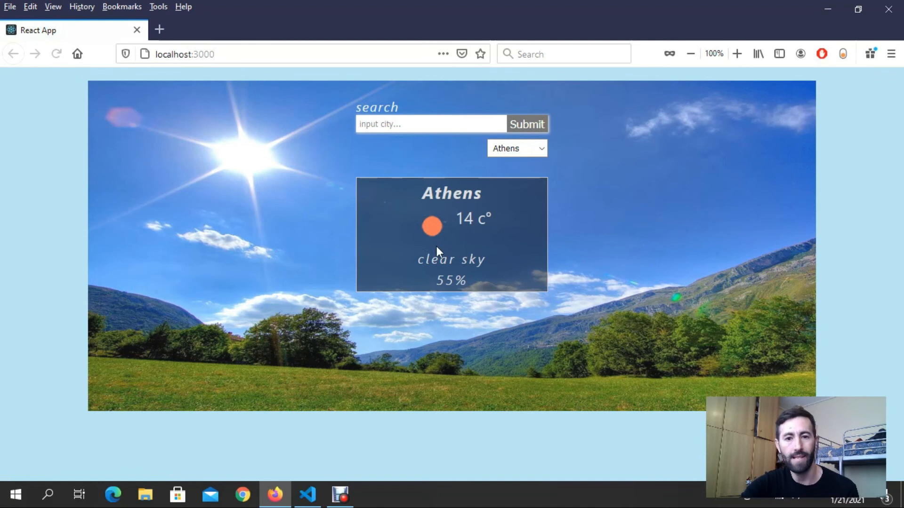
mouse_move(450, 245)
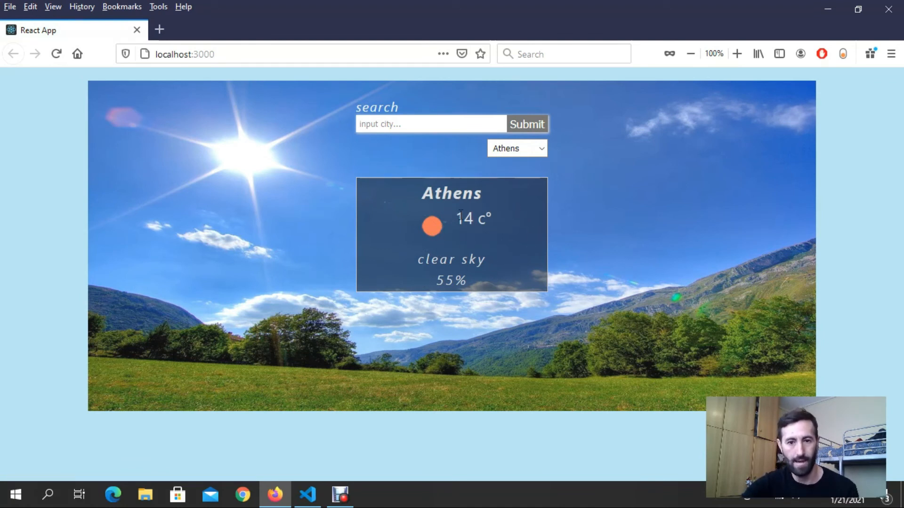
mouse_move(438, 231)
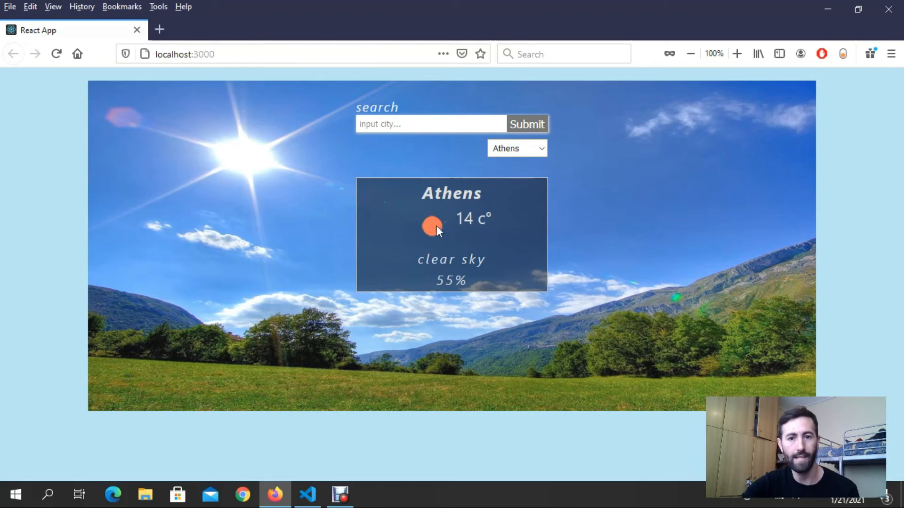
mouse_move(545, 323)
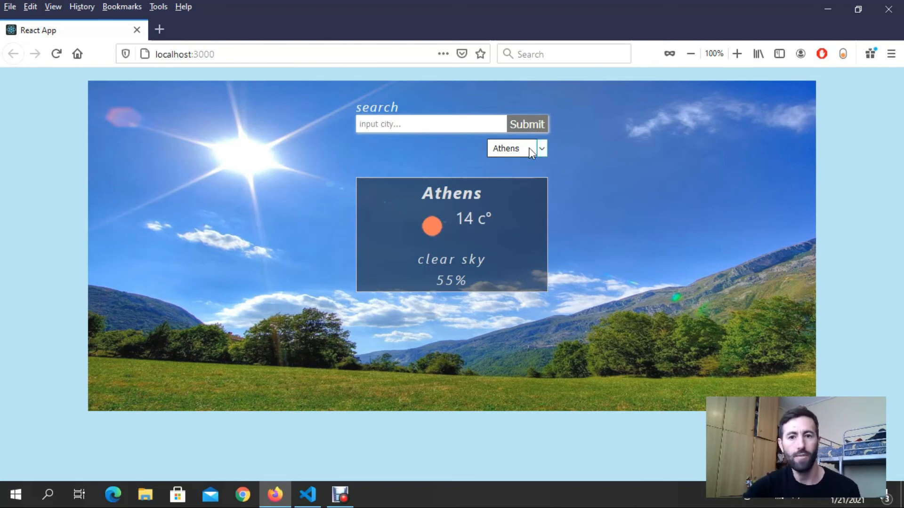
Show Paris, London and Berlin in turn from the city dropdown.
left_click(515, 148)
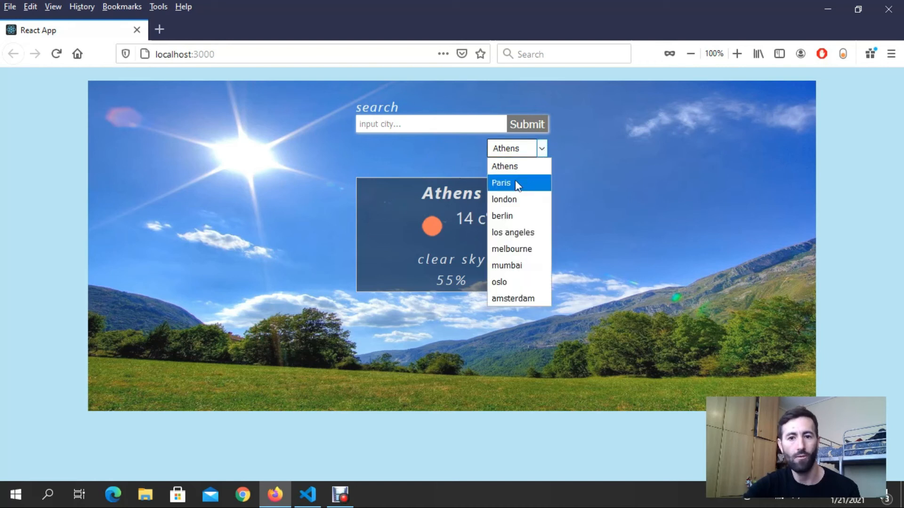
left_click(500, 183)
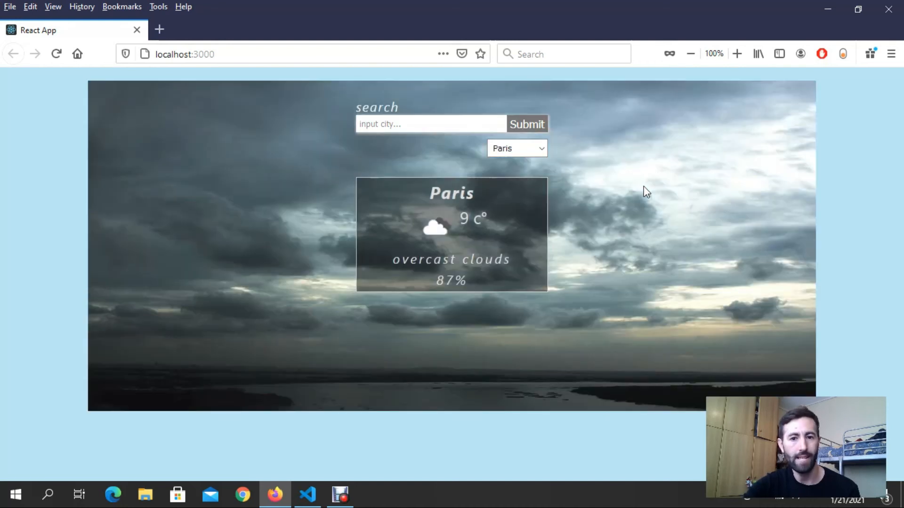
mouse_move(434, 226)
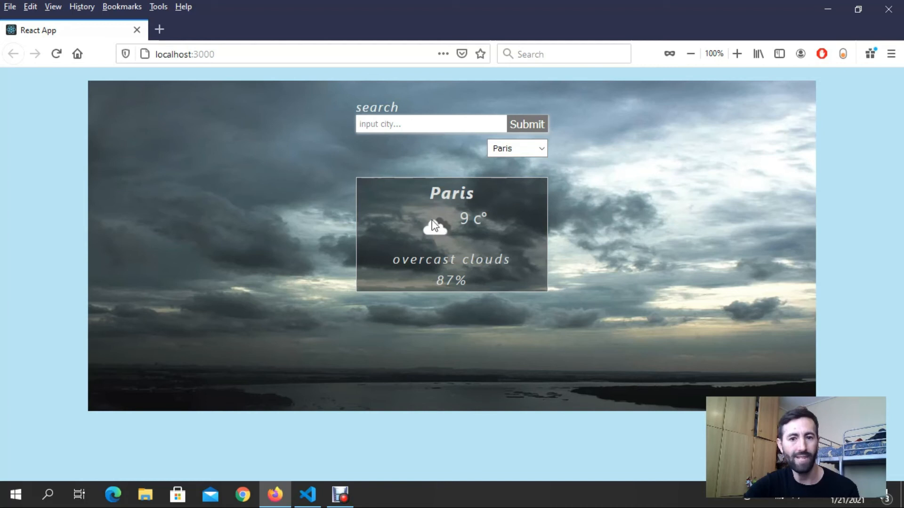
mouse_move(453, 236)
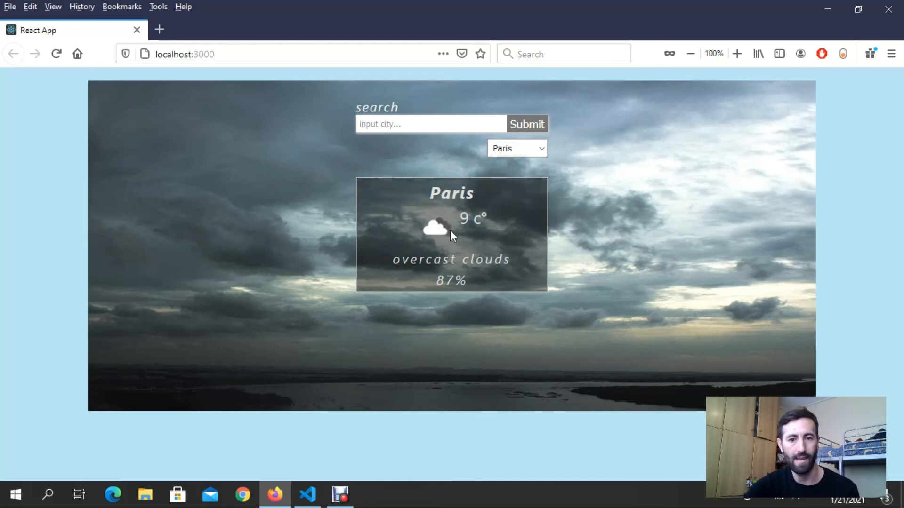
mouse_move(568, 351)
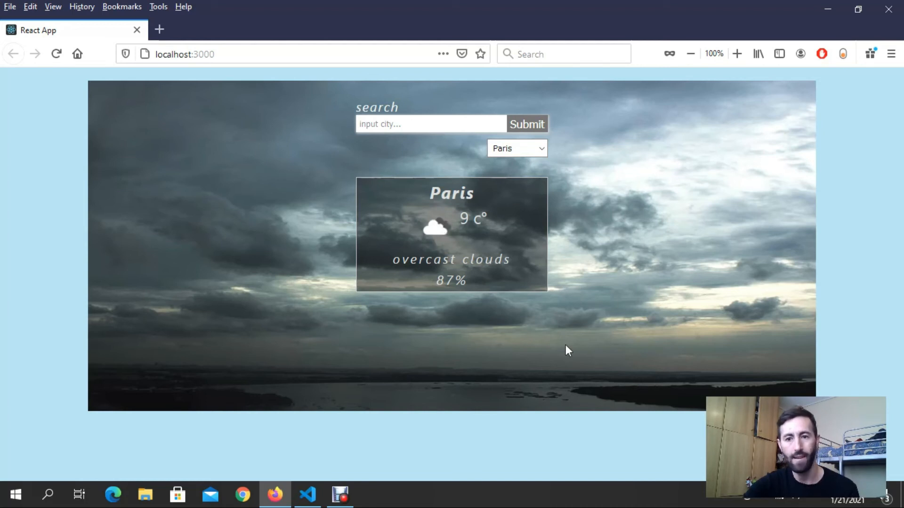
left_click(516, 148)
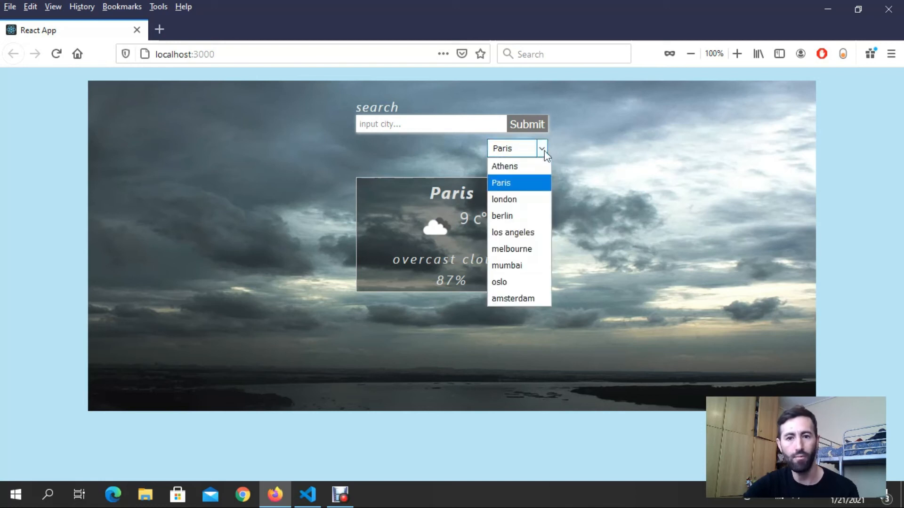
left_click(504, 198)
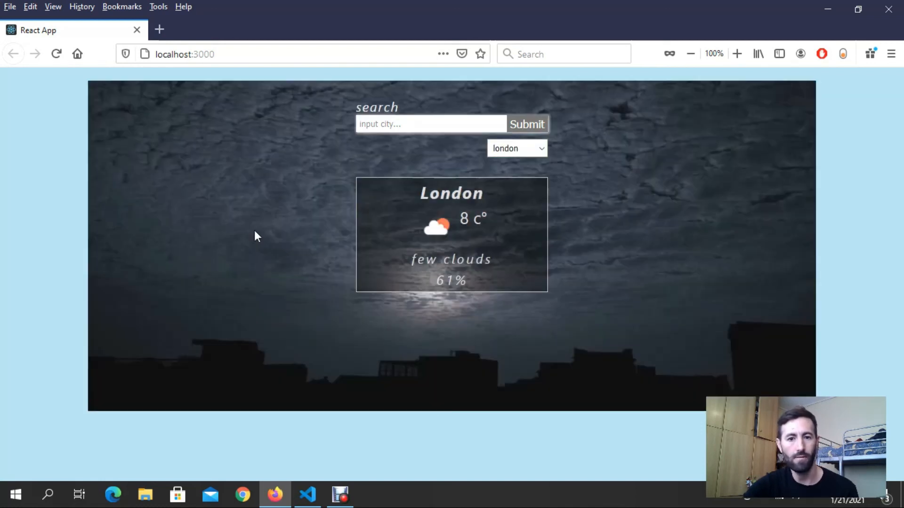
mouse_move(304, 325)
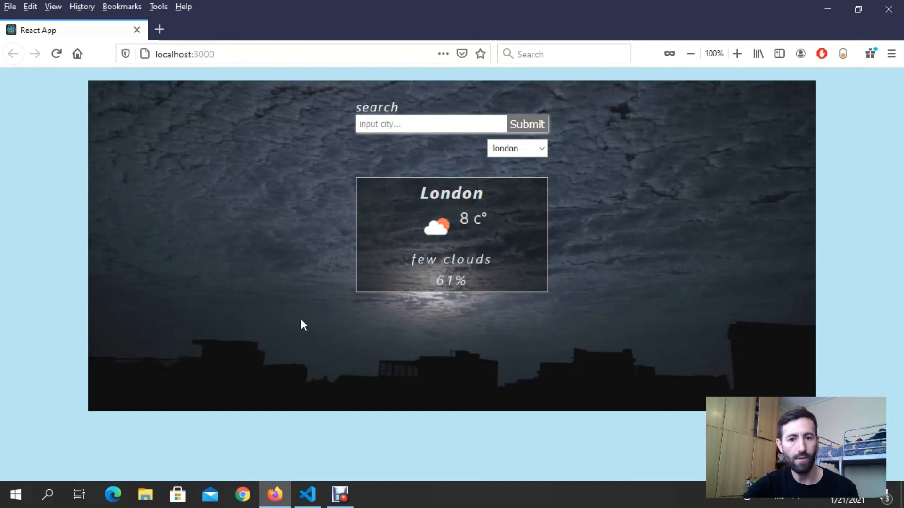
mouse_move(596, 220)
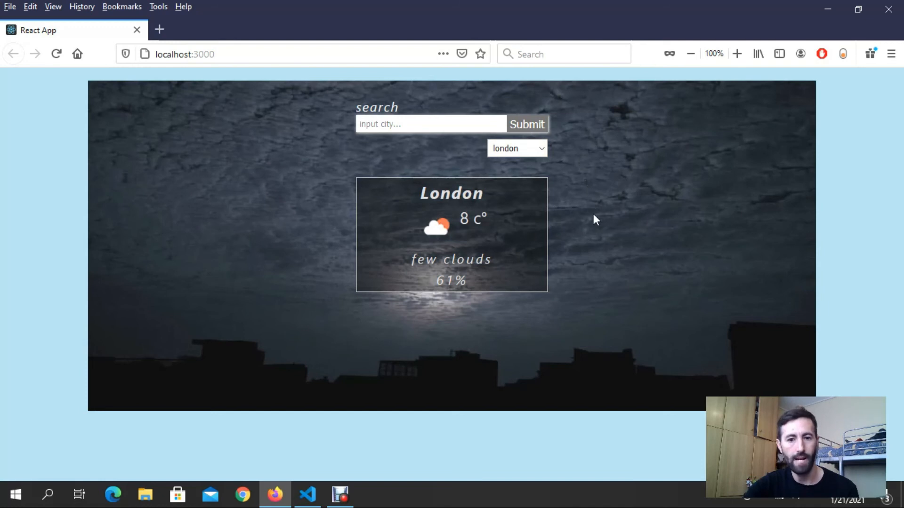
mouse_move(356, 335)
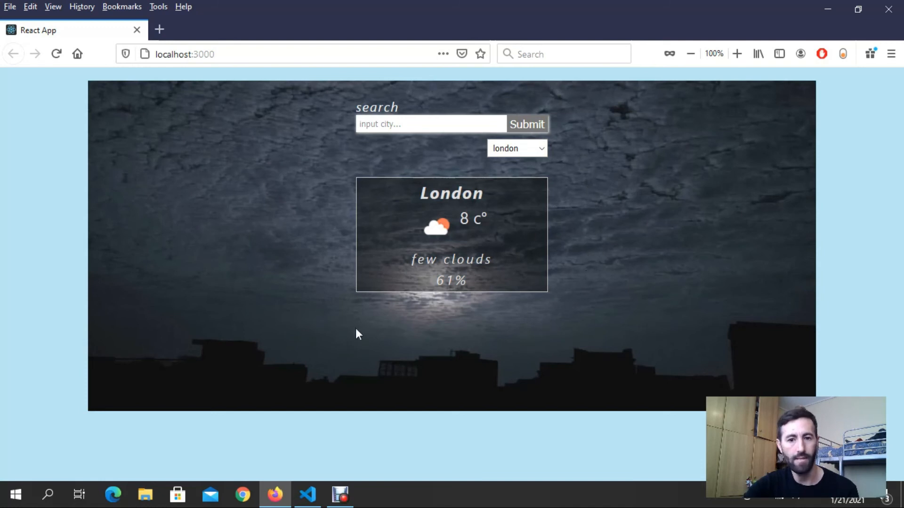
mouse_move(321, 277)
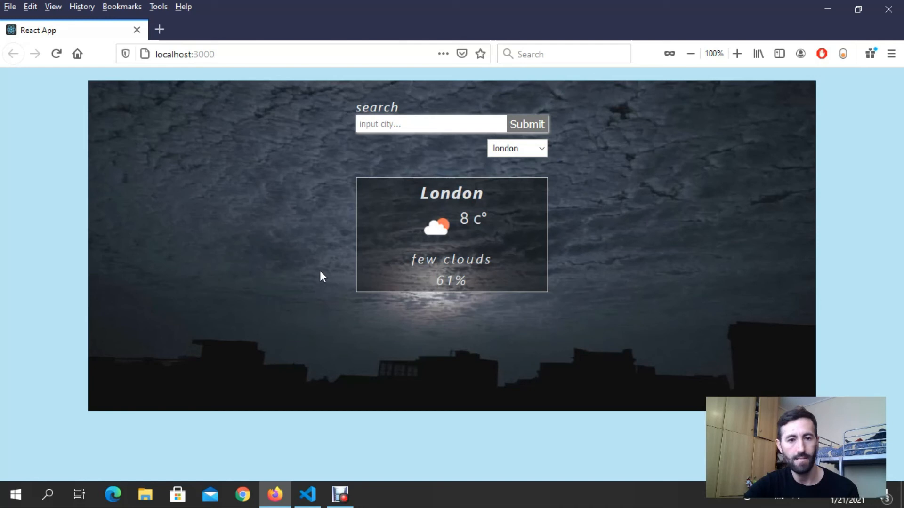
left_click(516, 148)
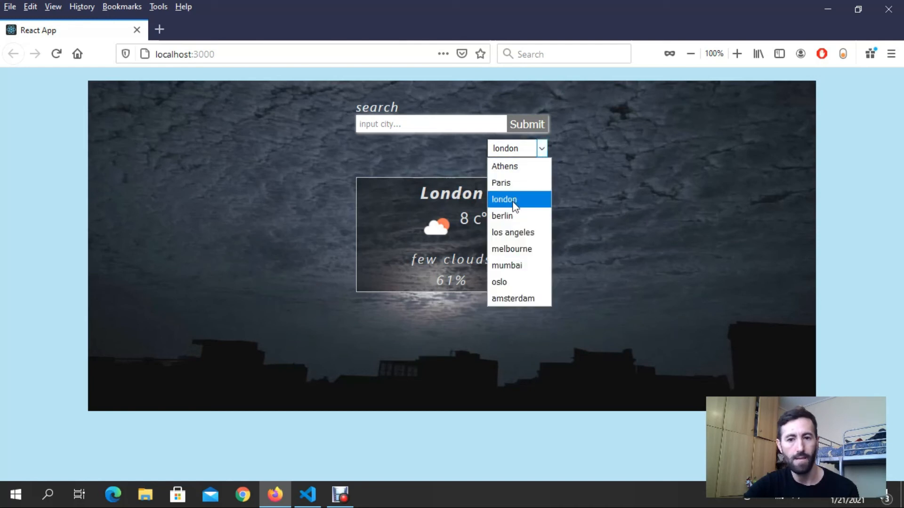
left_click(502, 216)
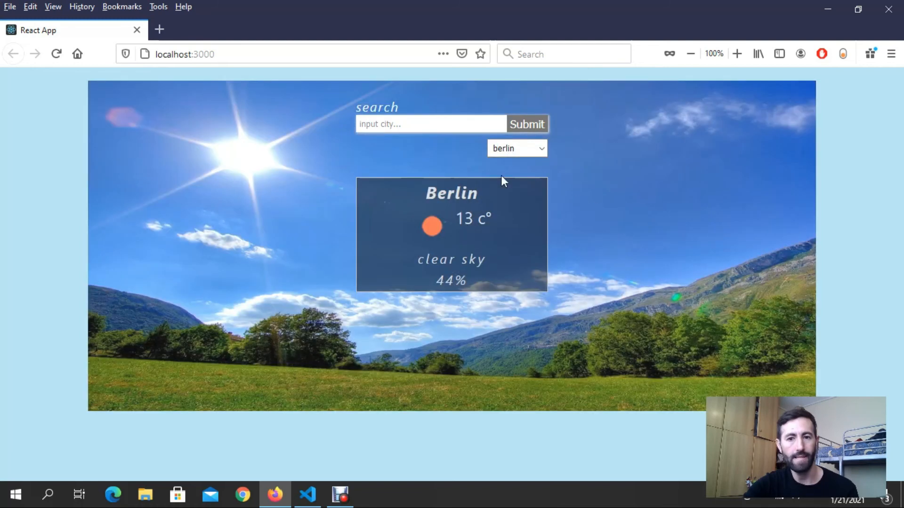
left_click(515, 148)
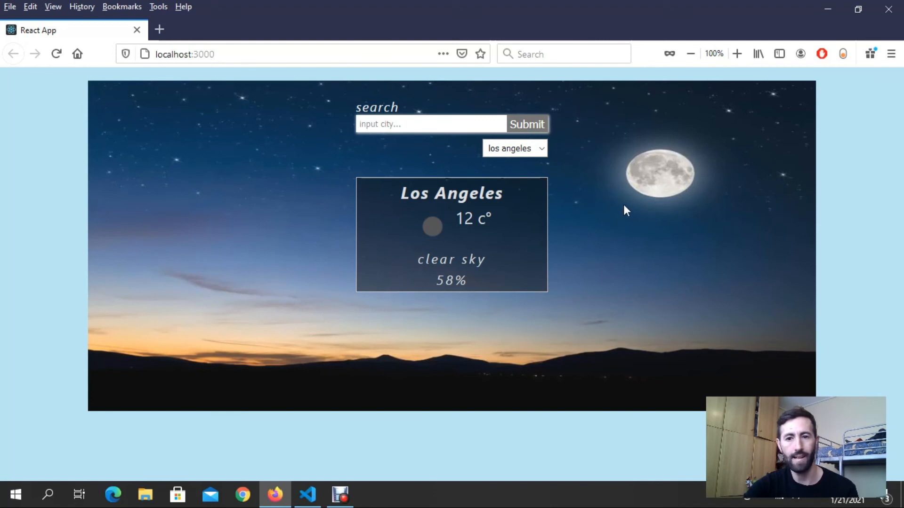
Pick Melbourne, Mumbai, then Oslo, showing 3 °C light rain over a rainy street.
left_click(514, 148)
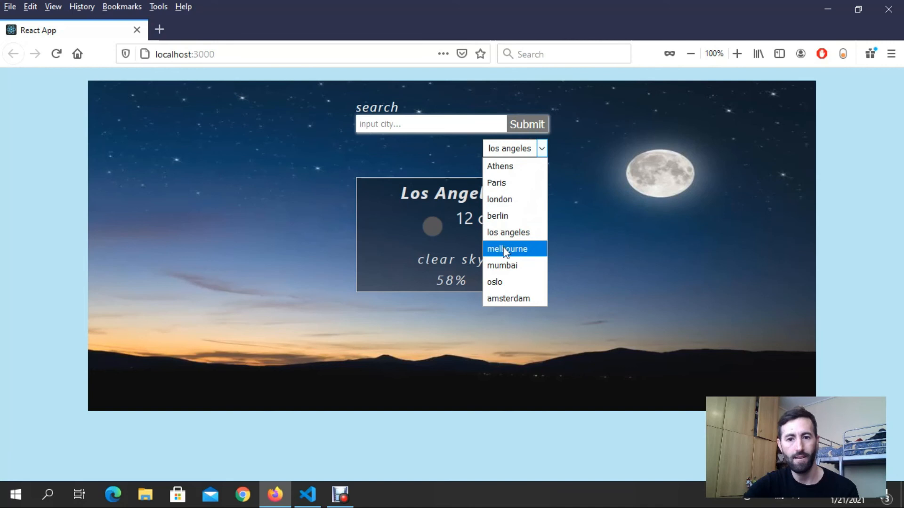
left_click(507, 249)
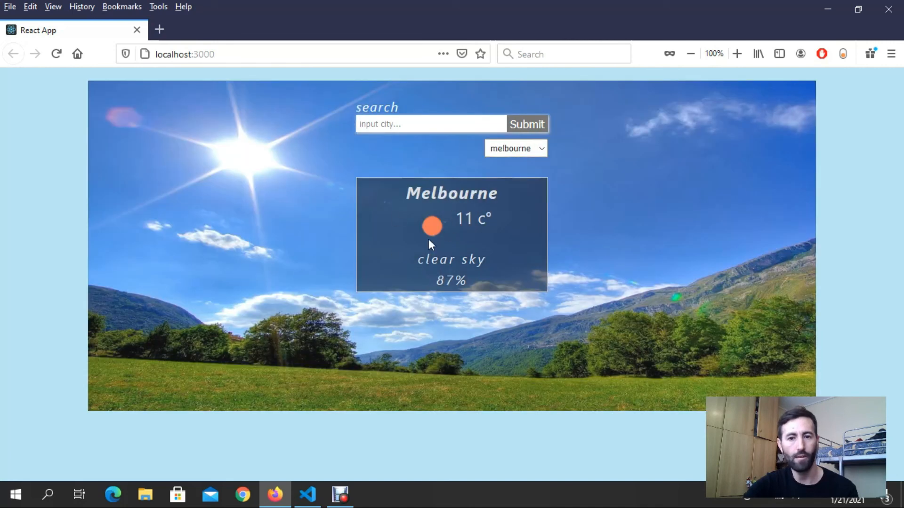
left_click(514, 148)
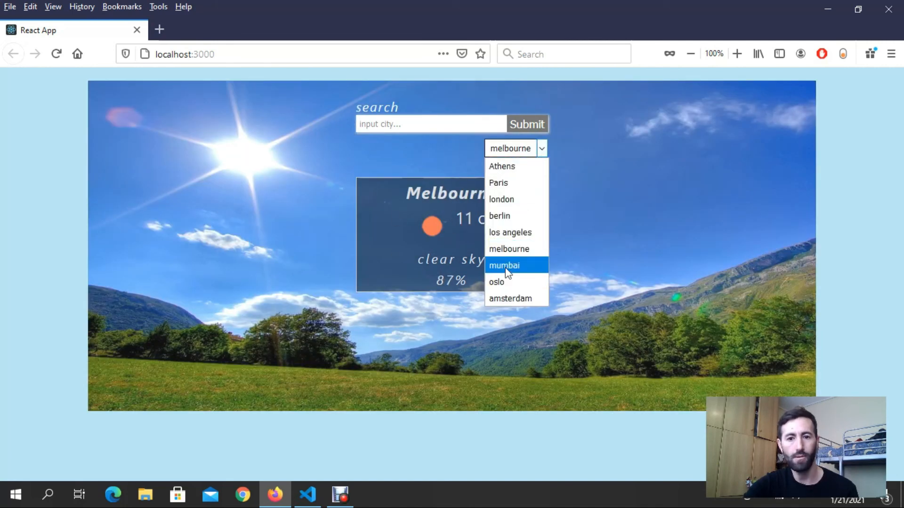
left_click(504, 265)
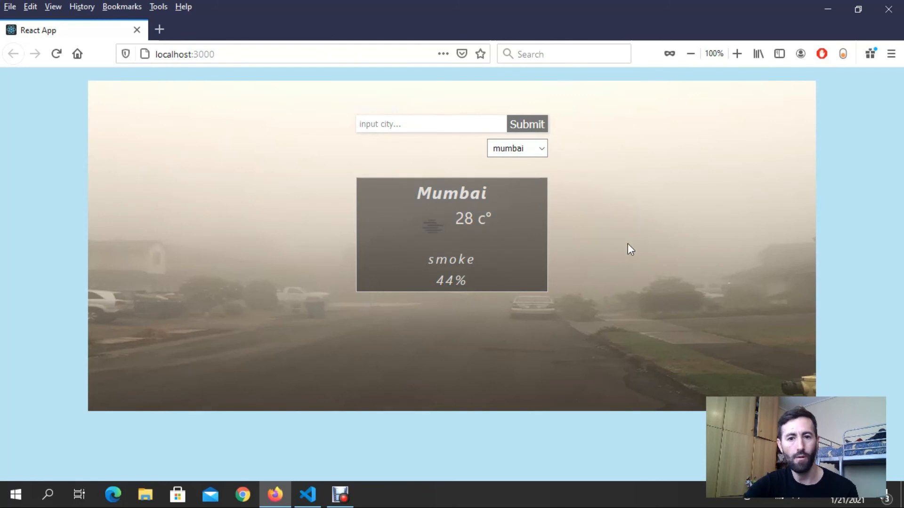
mouse_move(643, 162)
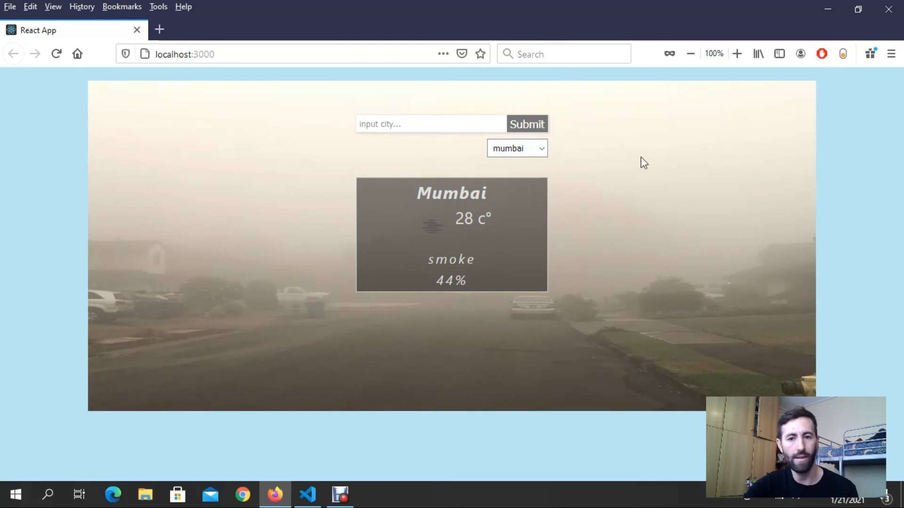
left_click(516, 148)
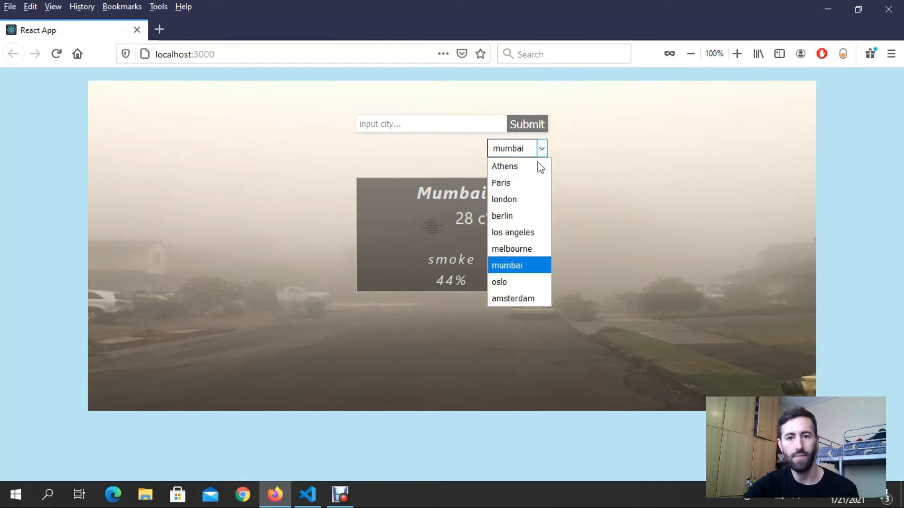
left_click(498, 282)
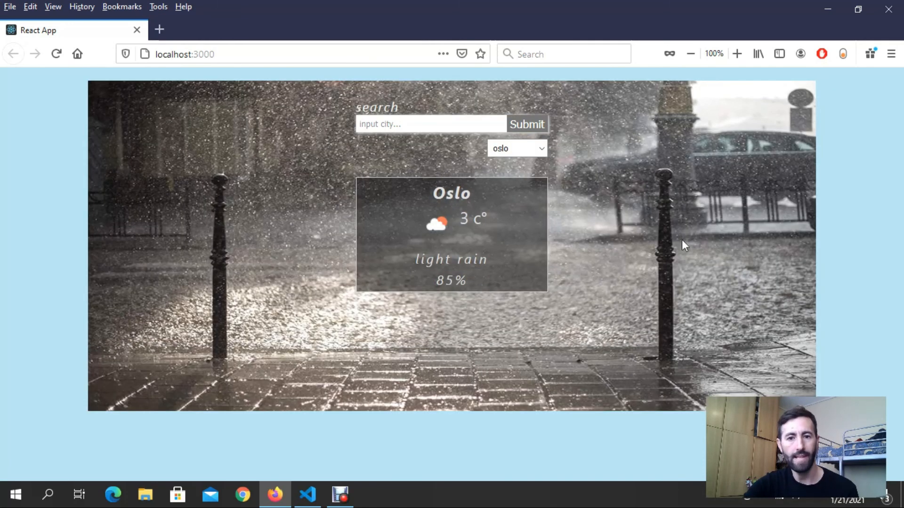
left_click(516, 148)
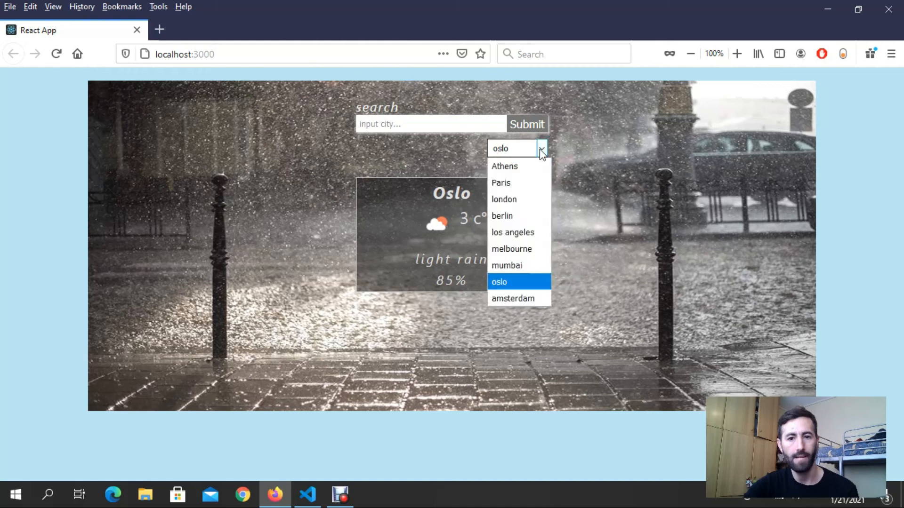
Pick Amsterdam (8 °C, scattered clouds), then search 'oslo' to bring back Oslo's rainy card.
left_click(512, 299)
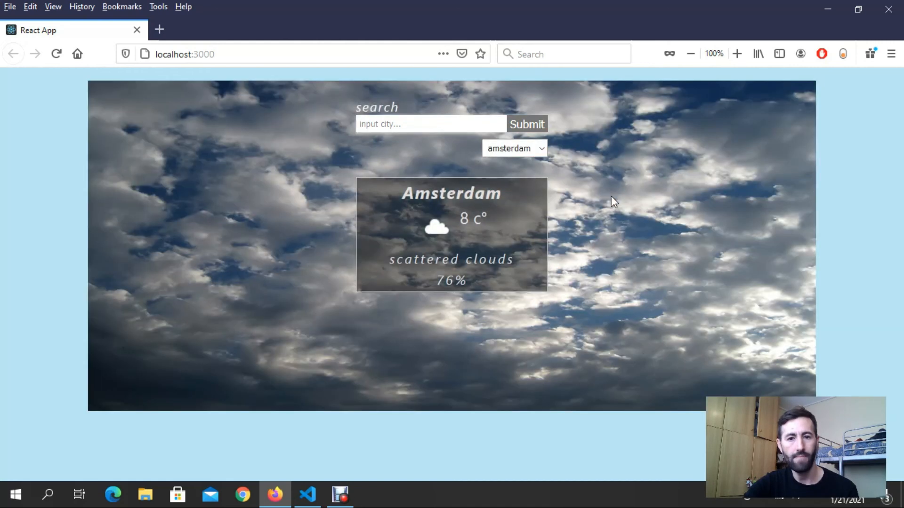
mouse_move(435, 377)
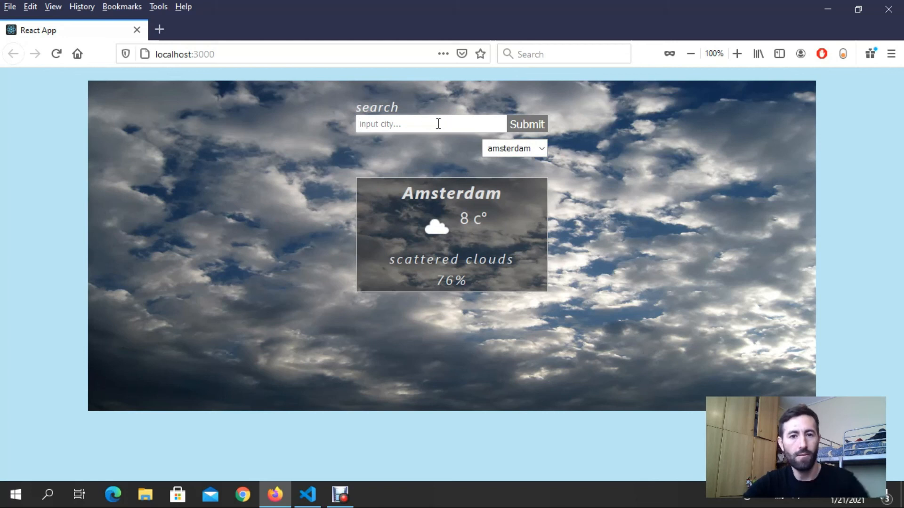
left_click(429, 123)
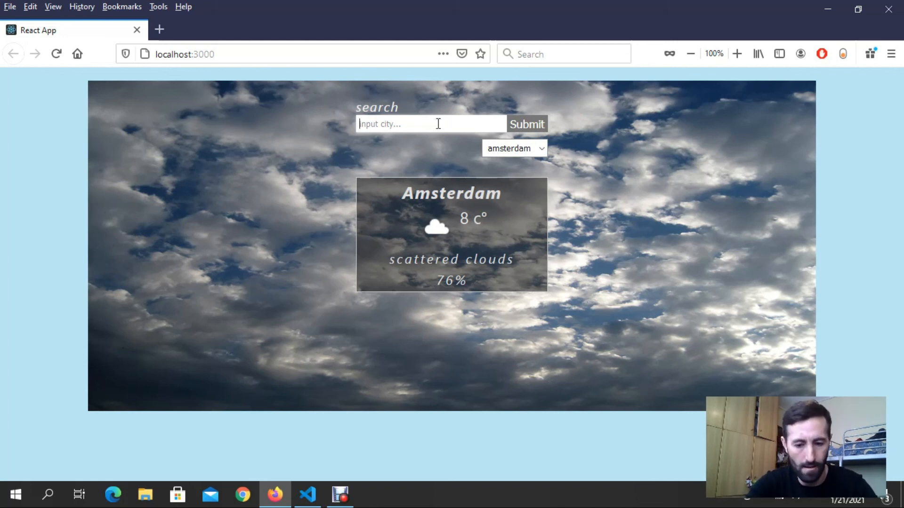
type("oslo")
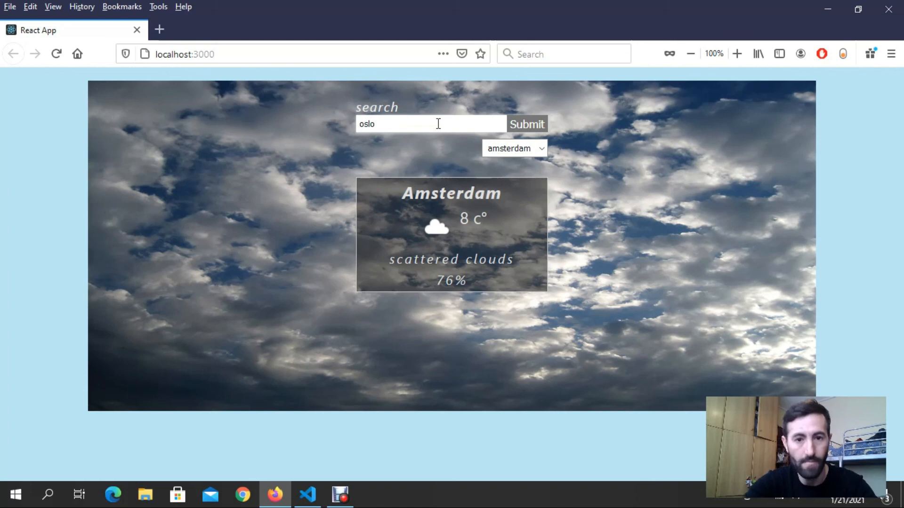
left_click(526, 123)
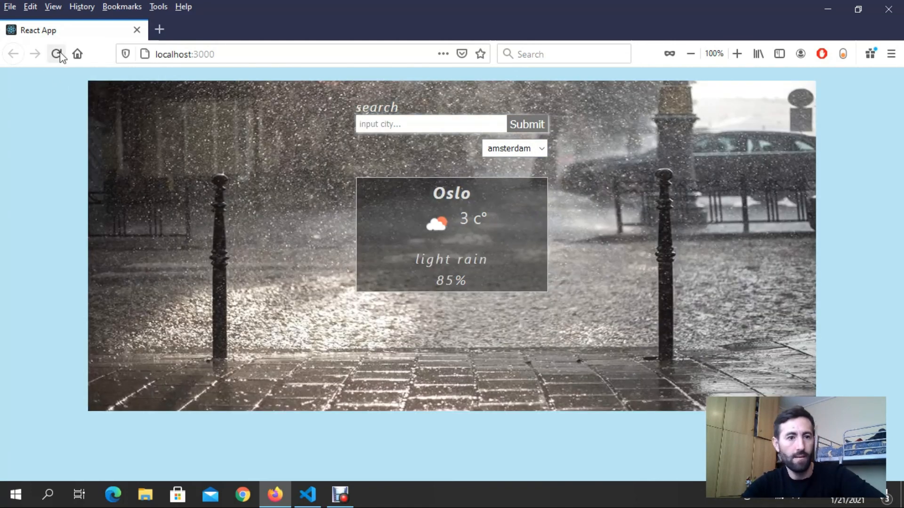
Reload localhost:3000 to return to Athens at 14 °C, clear sky.
left_click(56, 54)
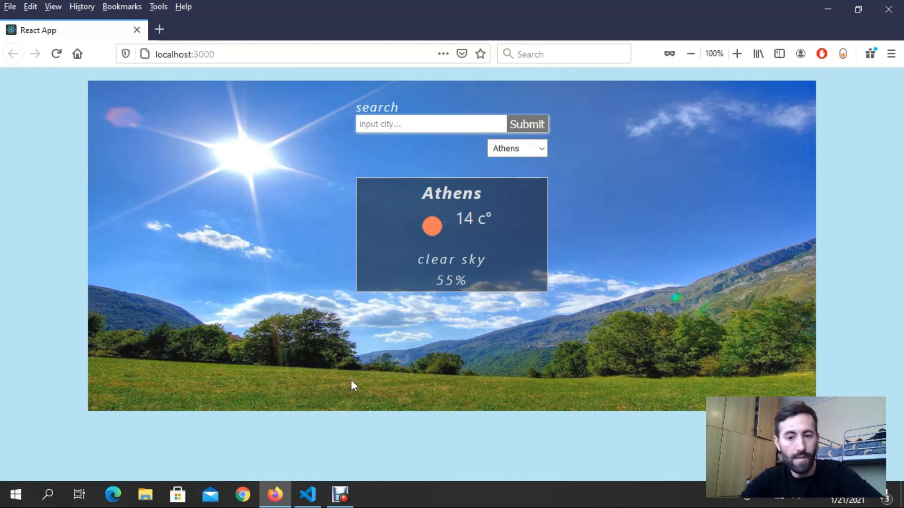
mouse_move(467, 157)
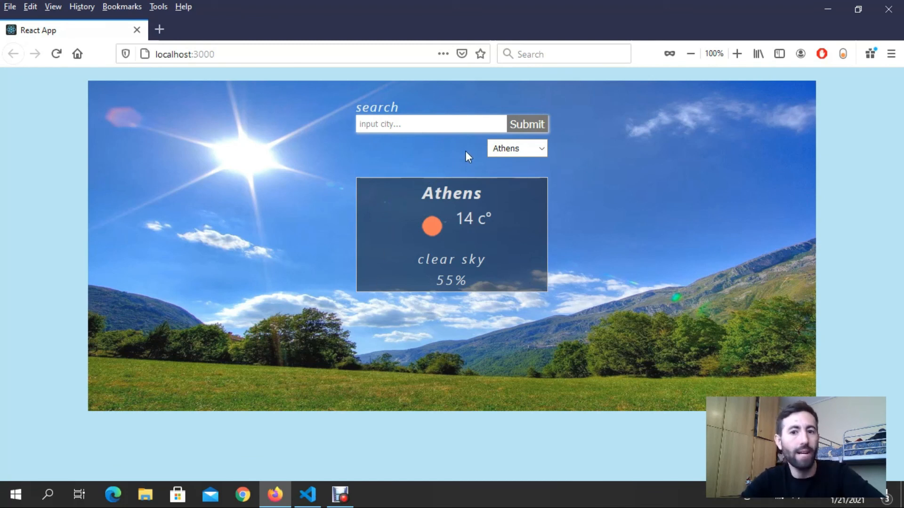
mouse_move(464, 161)
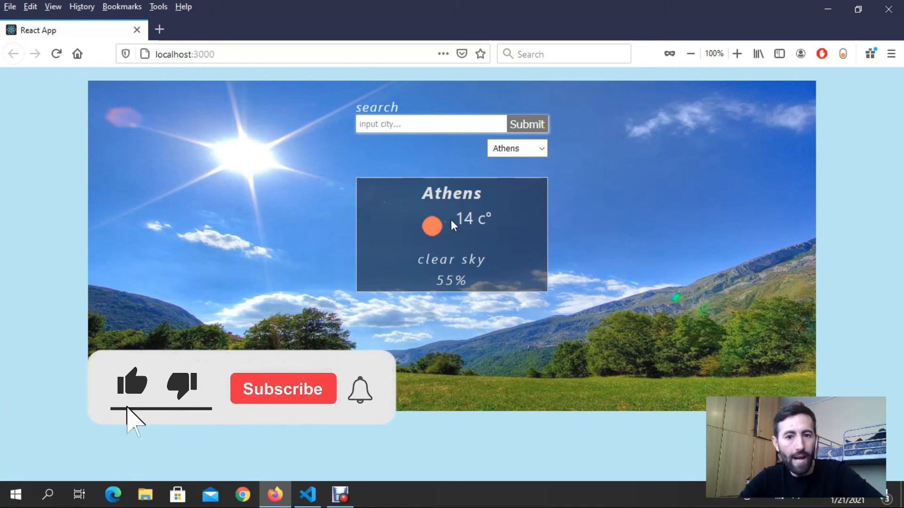
left_click(282, 388)
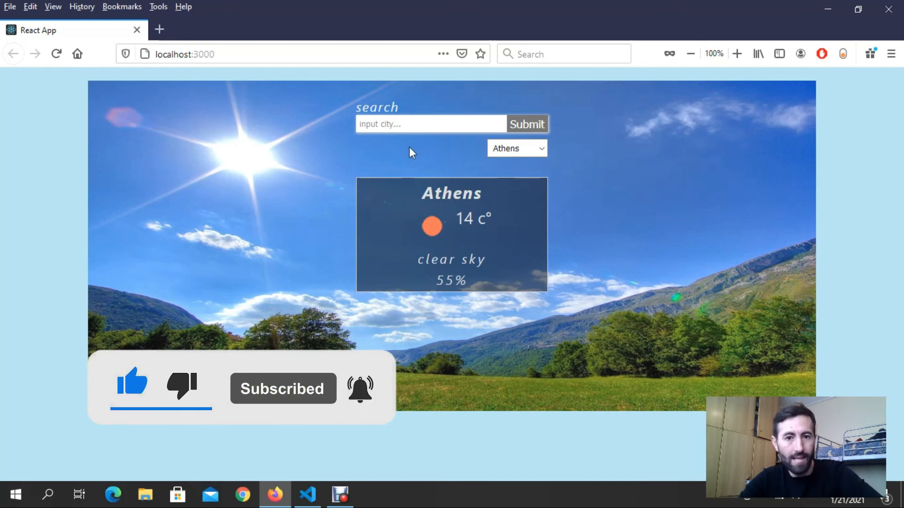
left_click(431, 124)
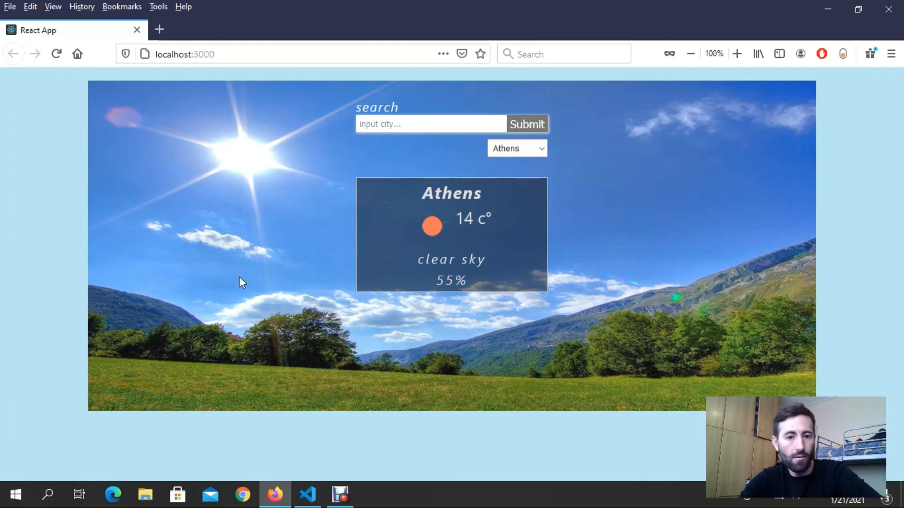
mouse_move(340, 444)
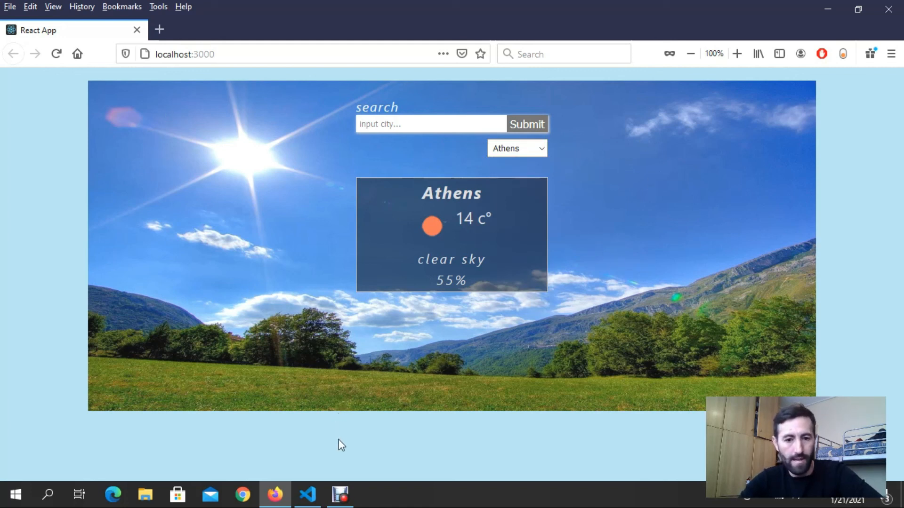
mouse_move(351, 365)
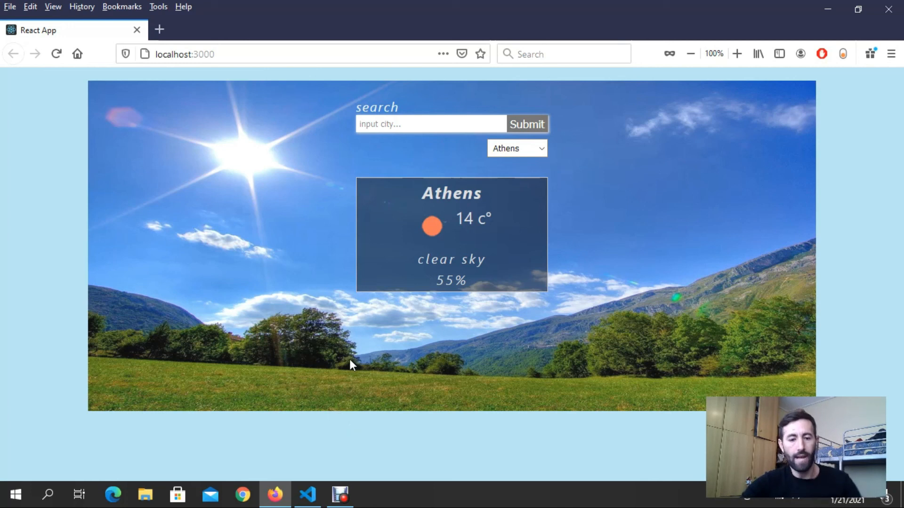
mouse_move(329, 337)
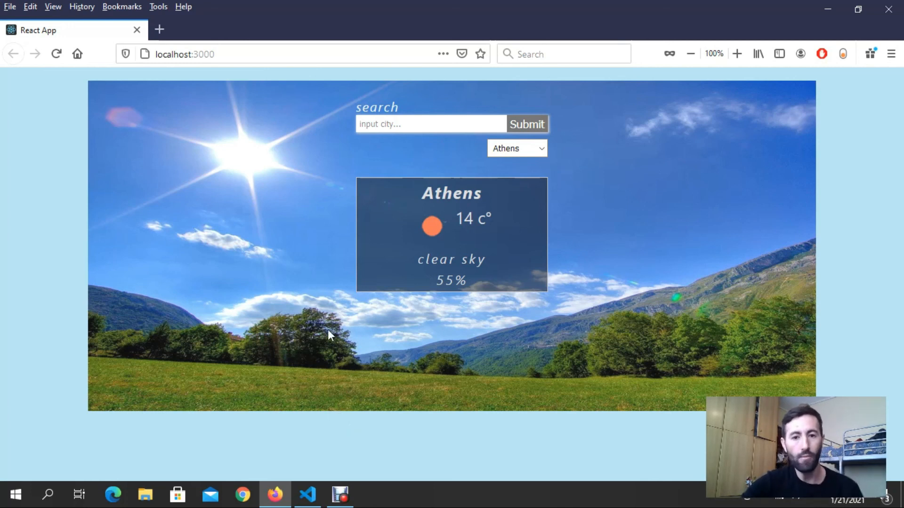
mouse_move(340, 444)
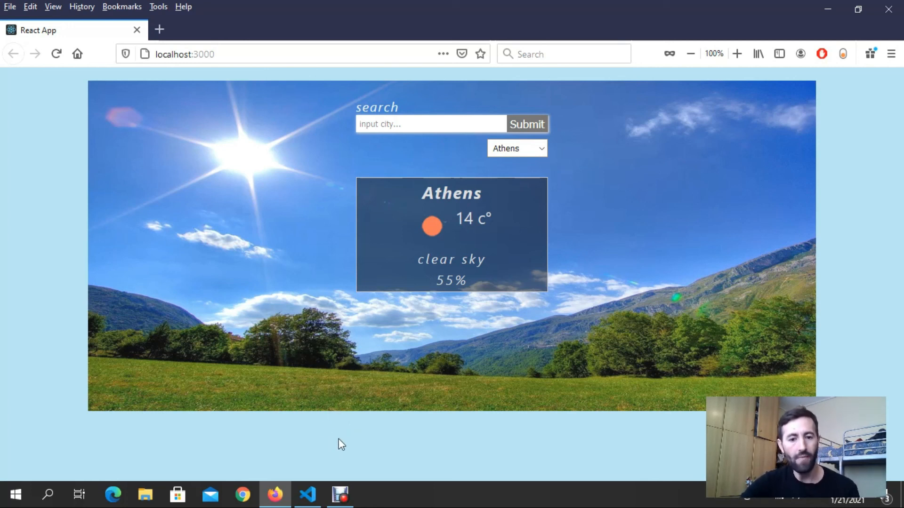